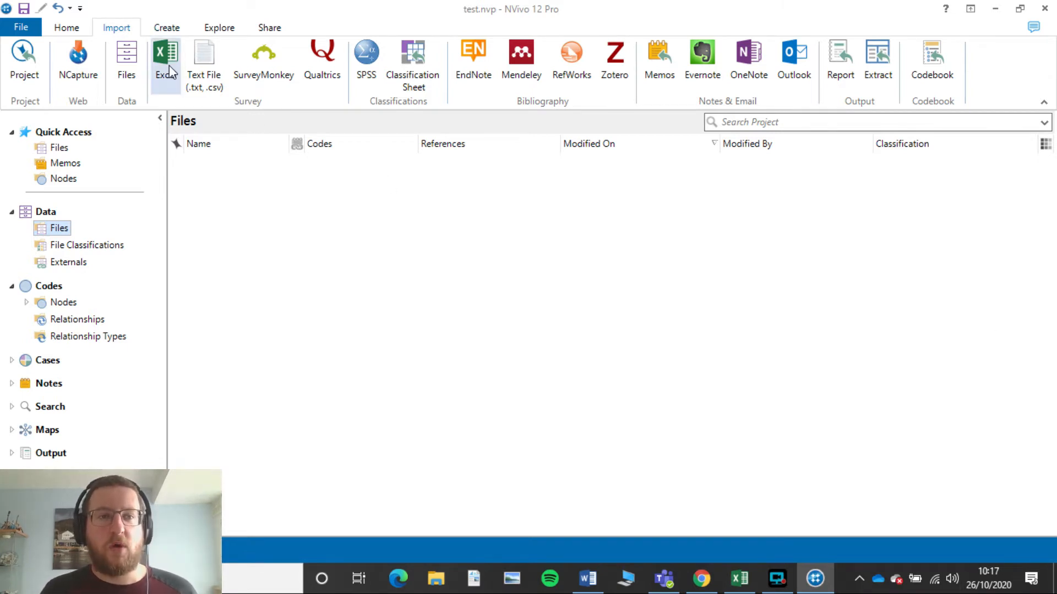
Import the Questionnaire Coded Data (3) Excel file from Downloads as a survey.
{"action": "left_click", "coordinate": [164, 61]}
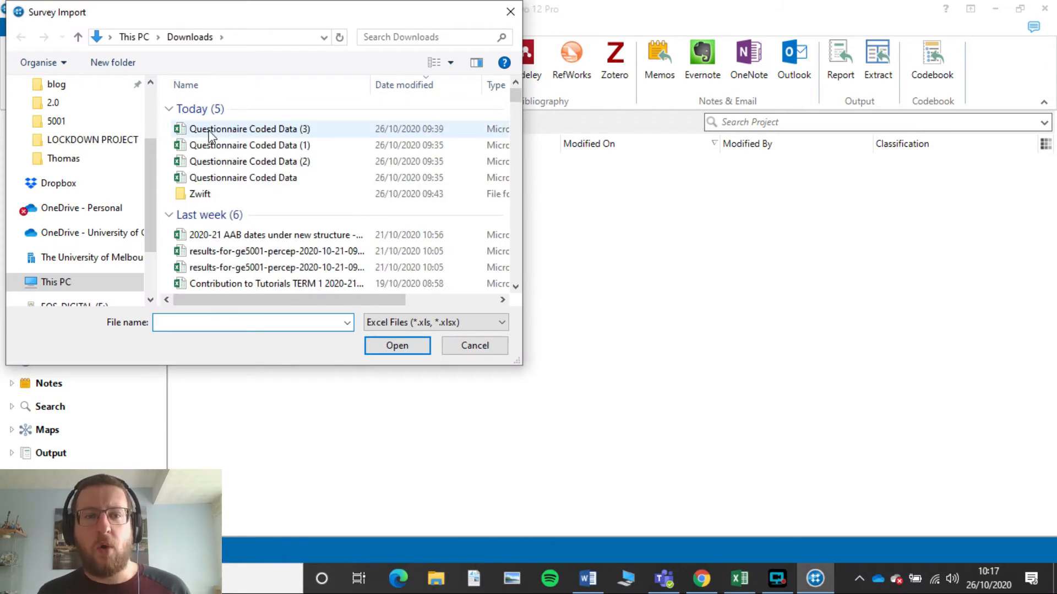
{"action": "left_click", "coordinate": [247, 129]}
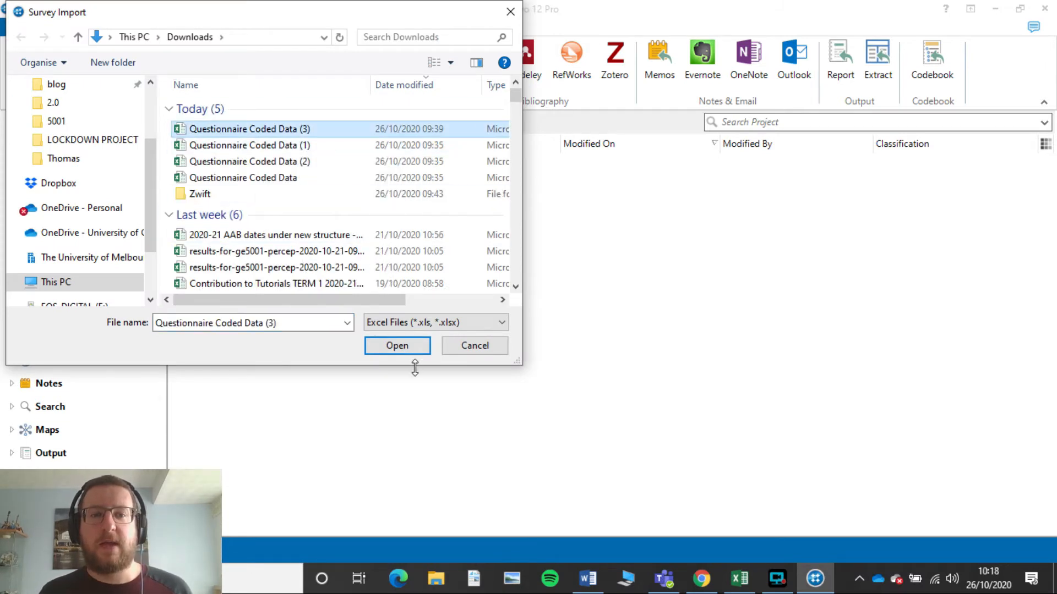
{"action": "left_click", "coordinate": [397, 345]}
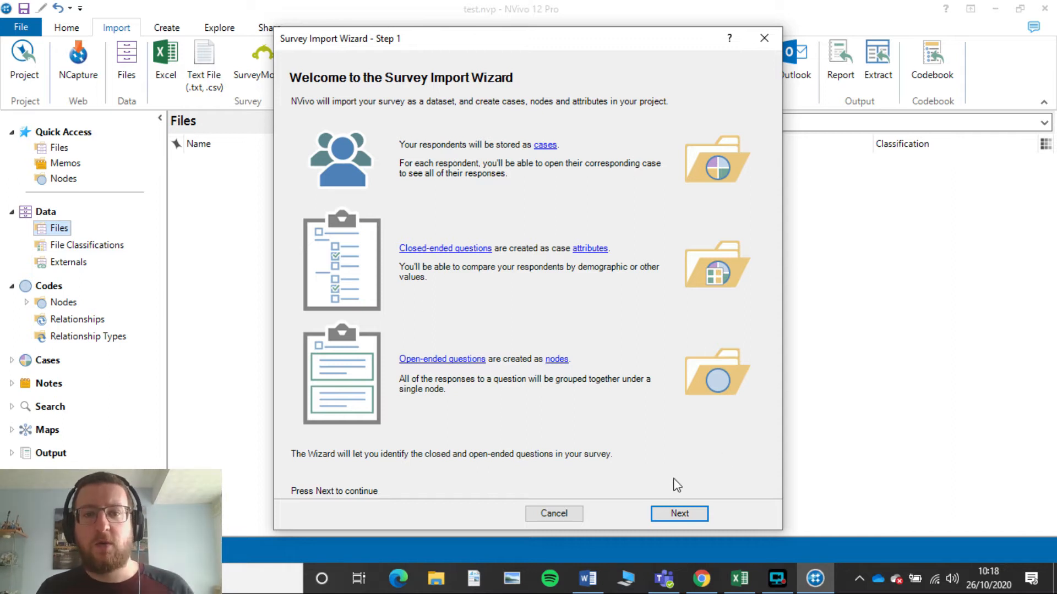
Keep the default data format and respondent case settings in wizard Steps 1–3.
{"action": "left_click", "coordinate": [678, 513]}
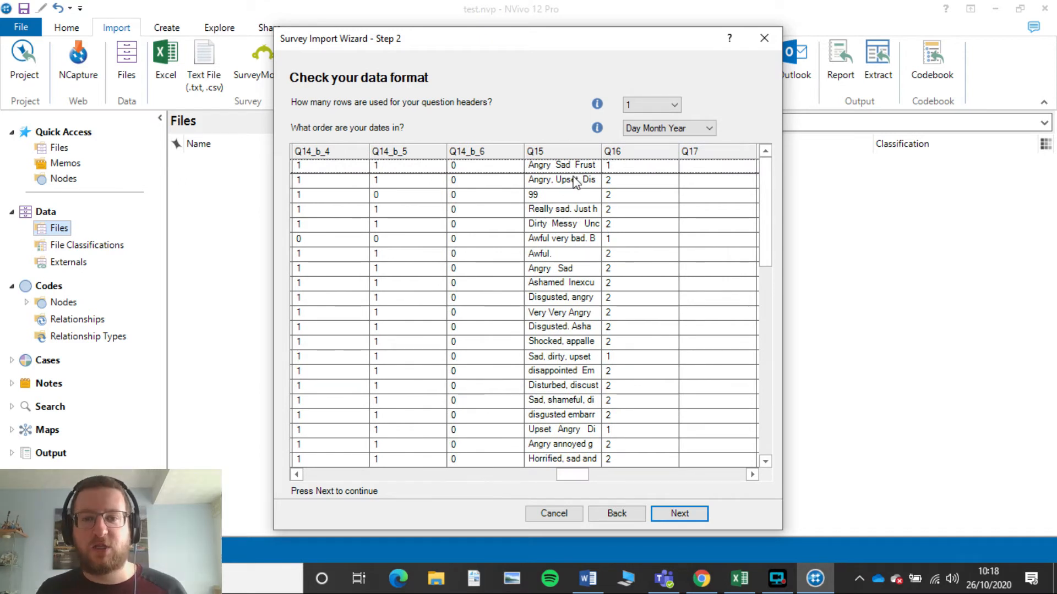
{"action": "mouse_move", "coordinate": [565, 162]}
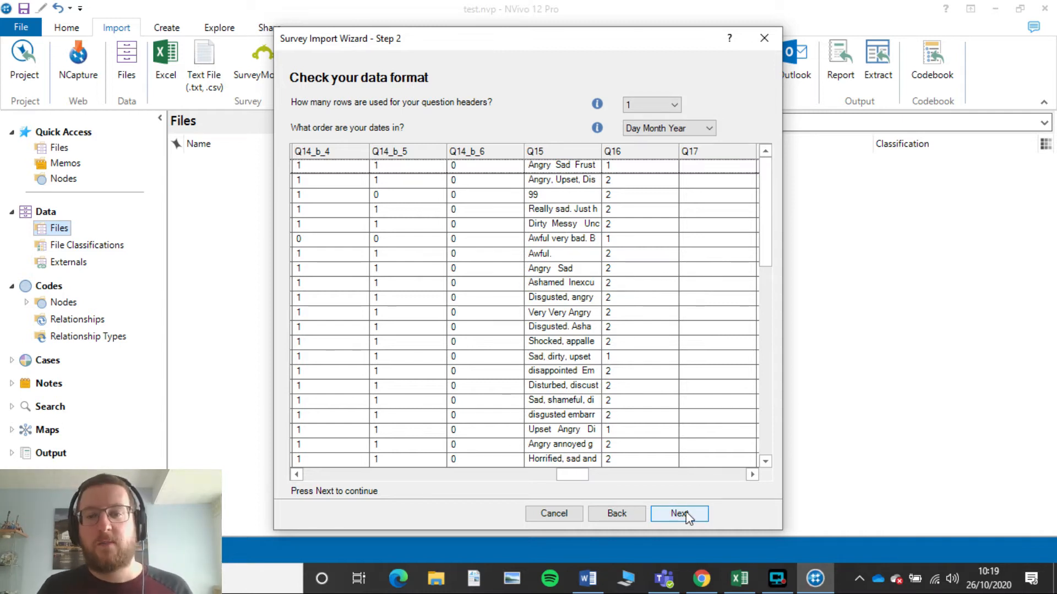
{"action": "left_click", "coordinate": [679, 513]}
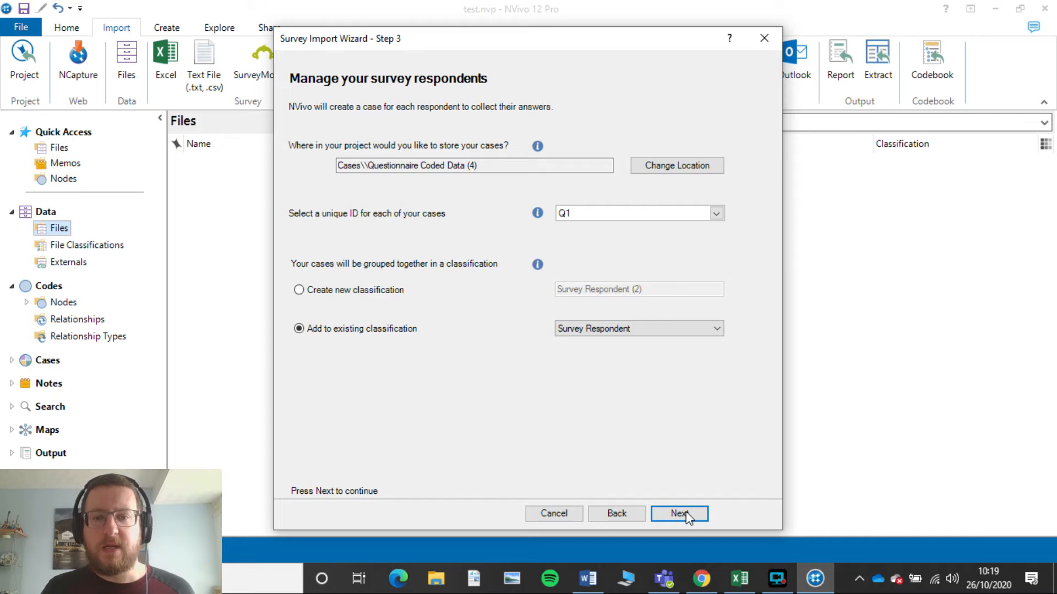
{"action": "left_click", "coordinate": [679, 514]}
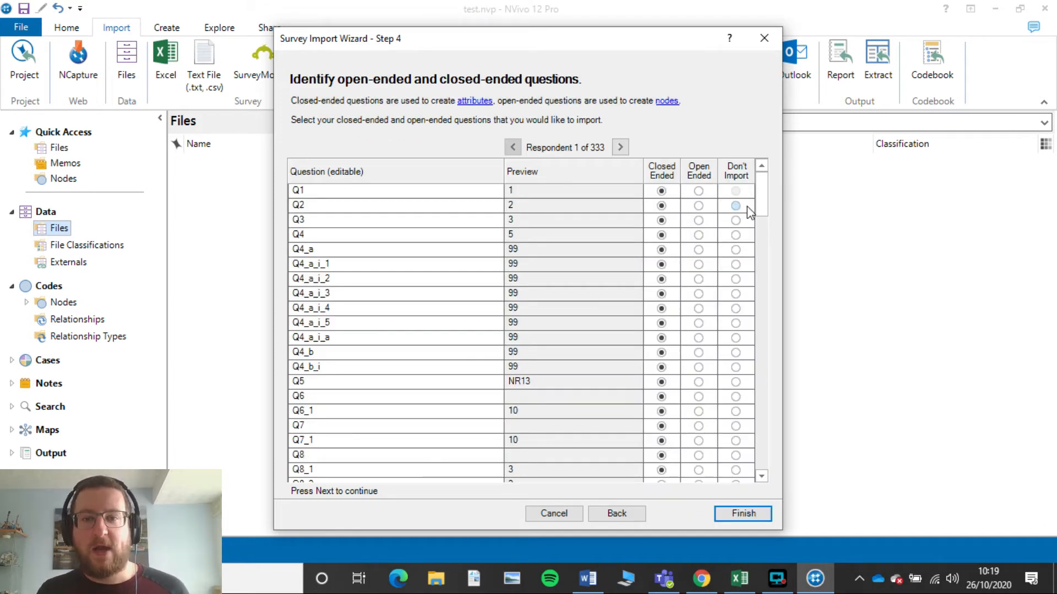
Set Q2 and other questions to Don't Import, mark Q15 Open Ended, and finish.
{"action": "scroll", "scroll_direction": "down", "scroll_amount": 3}
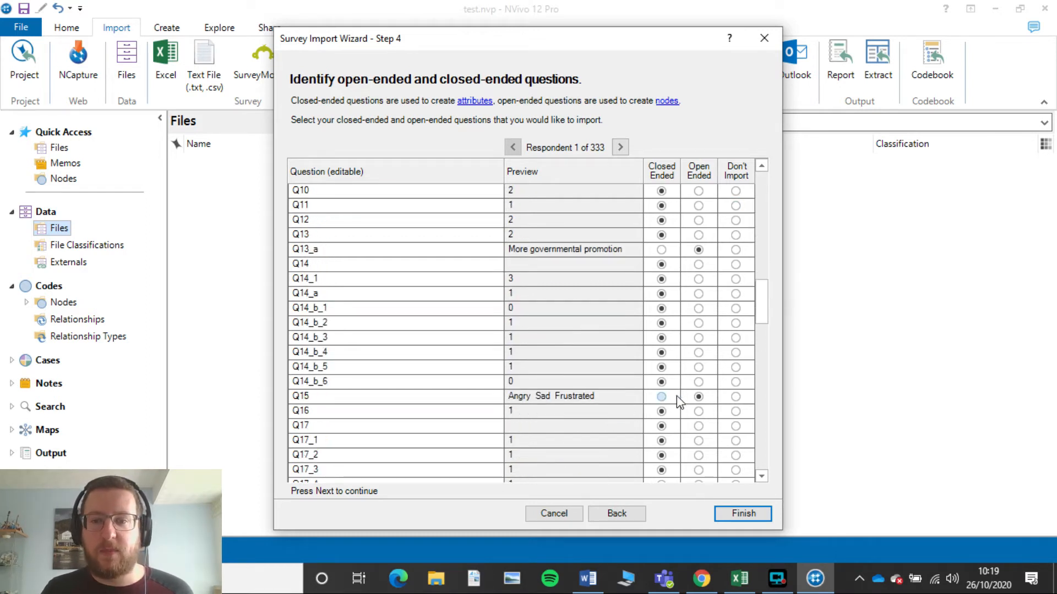
{"action": "left_click", "coordinate": [699, 396]}
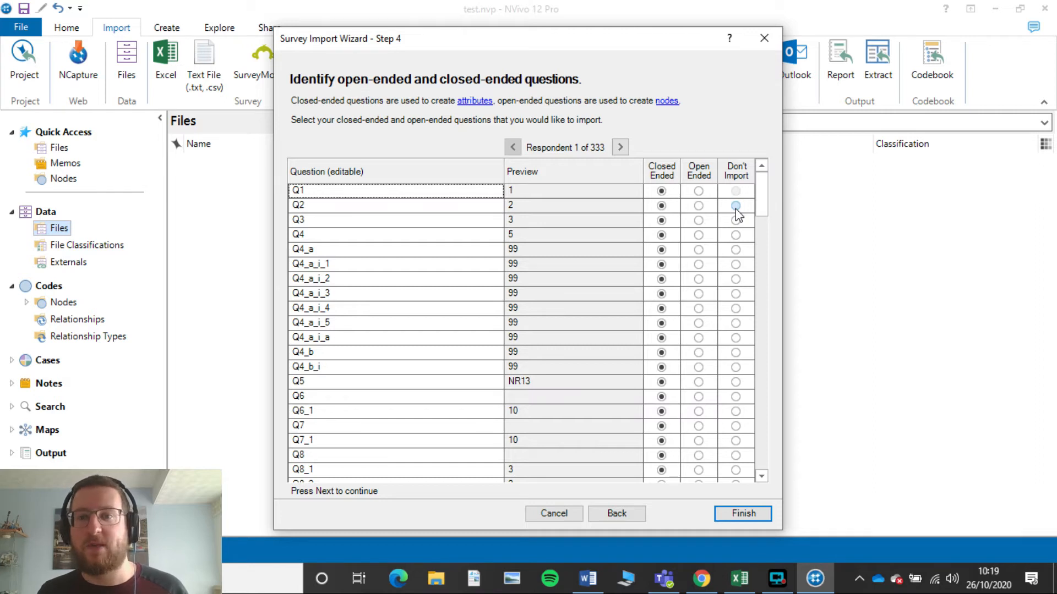
{"action": "left_click", "coordinate": [735, 205]}
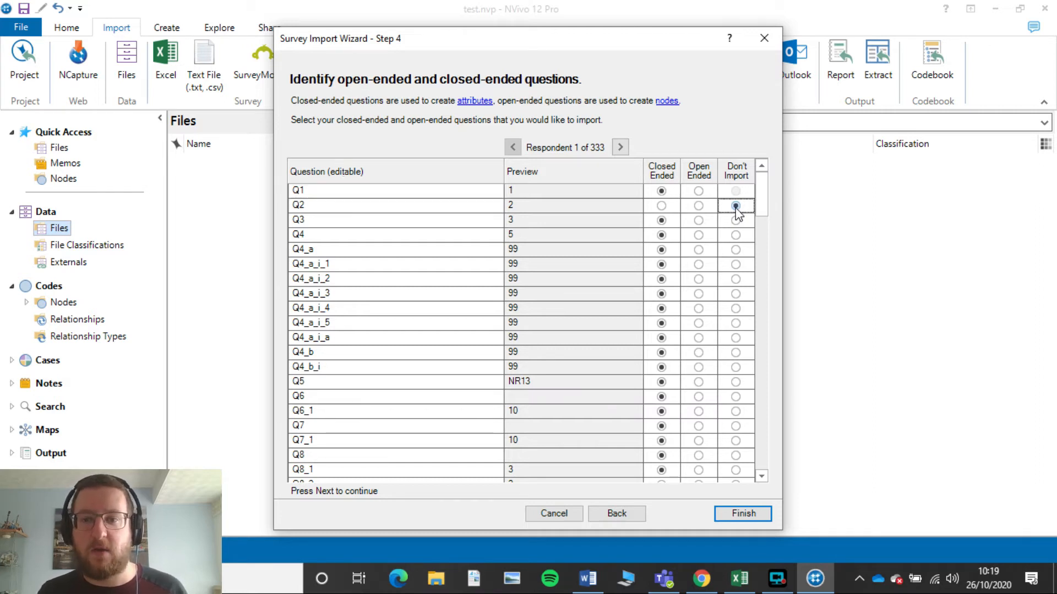
{"action": "scroll", "scroll_direction": "down", "scroll_amount": 3}
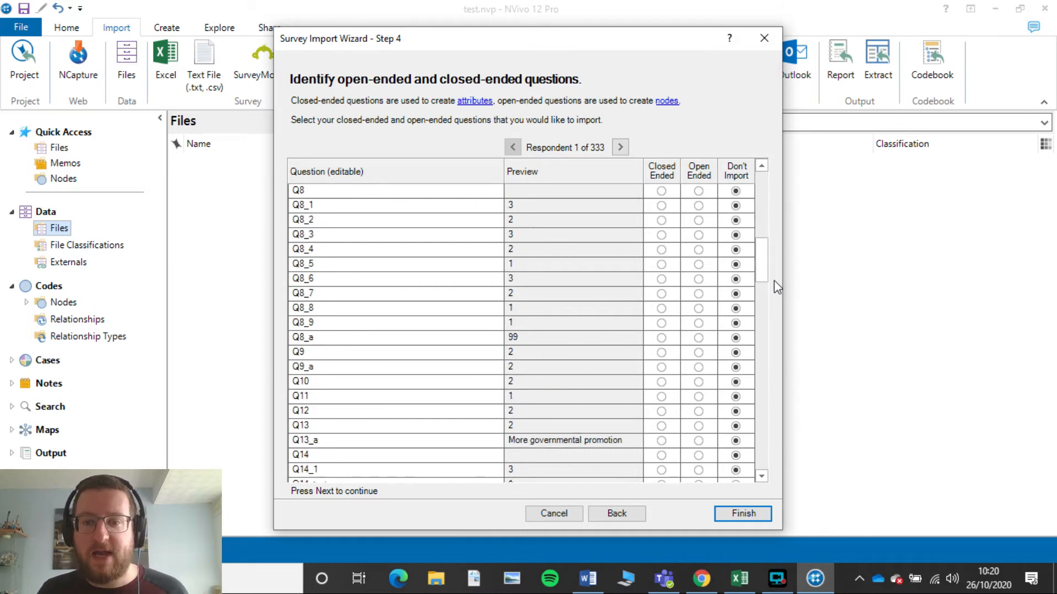
{"action": "scroll", "scroll_direction": "down", "scroll_amount": 3}
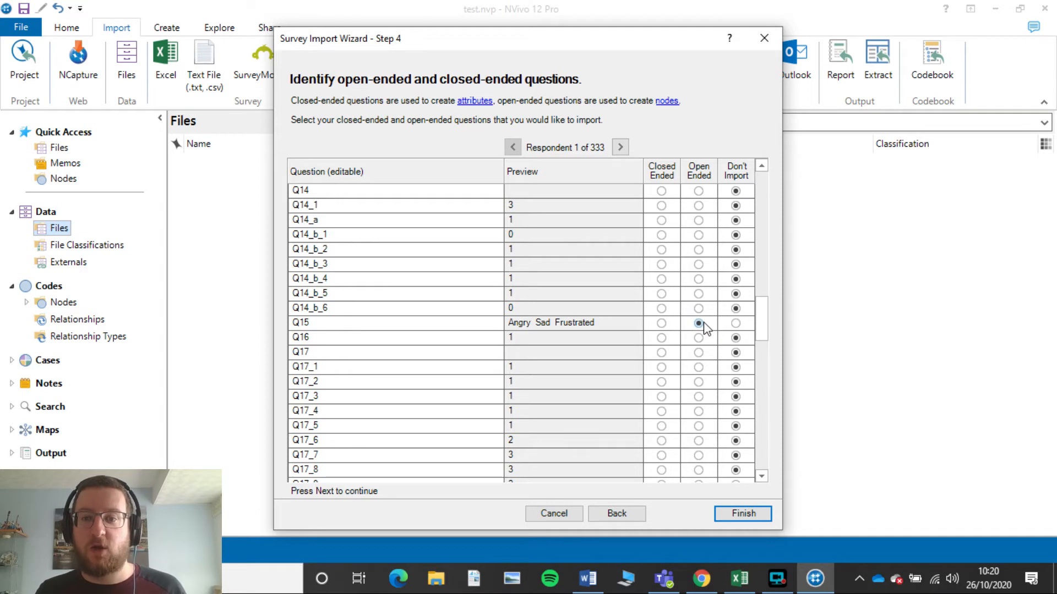
{"action": "left_click", "coordinate": [699, 323]}
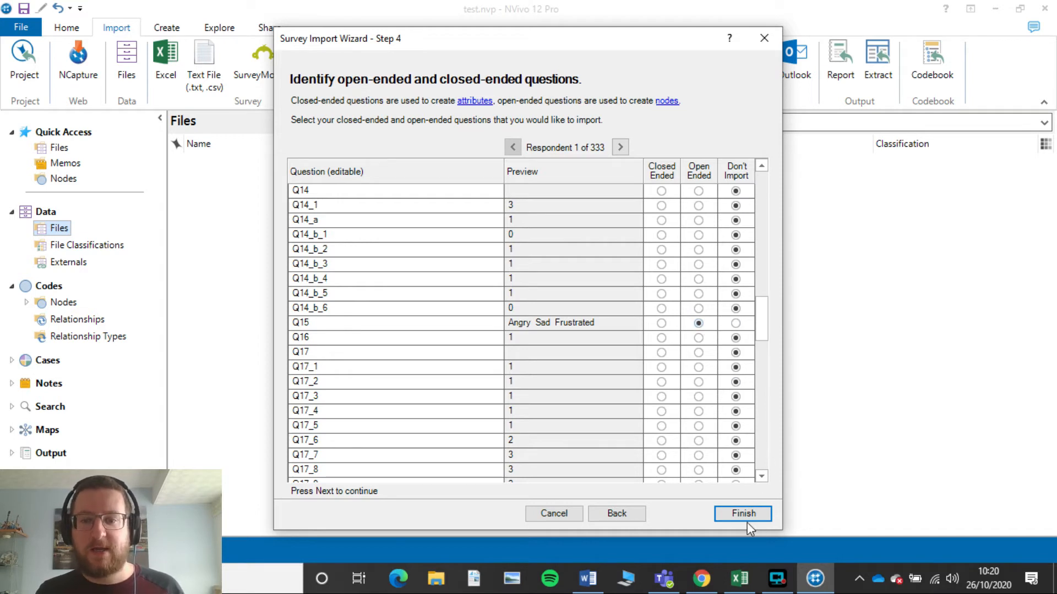
{"action": "left_click", "coordinate": [742, 514]}
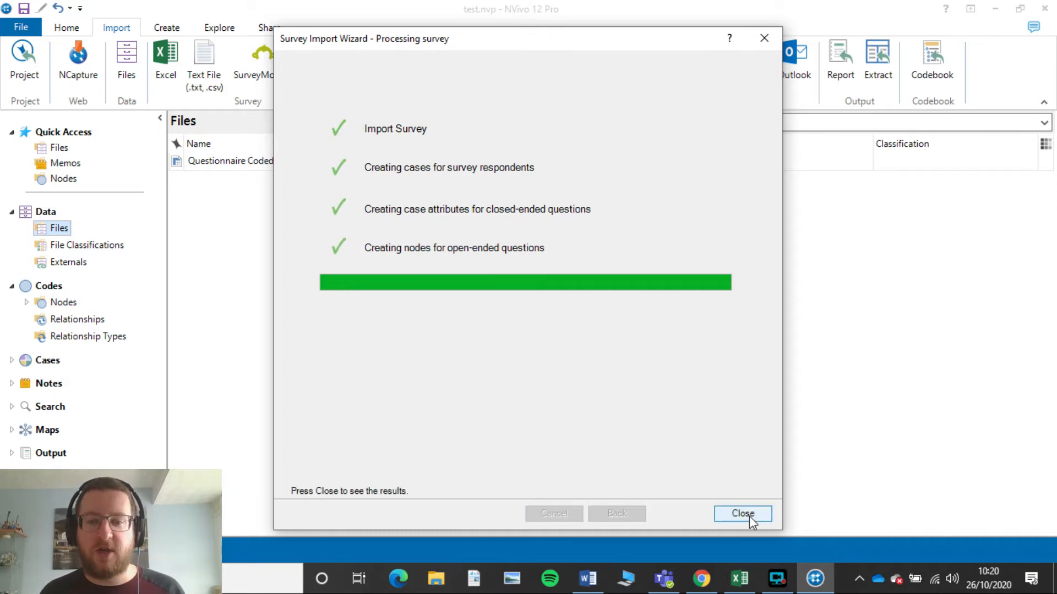
Close the import screen and open the Questionnaire Coded Data (3) file to view Q15 responses.
{"action": "left_click", "coordinate": [741, 514]}
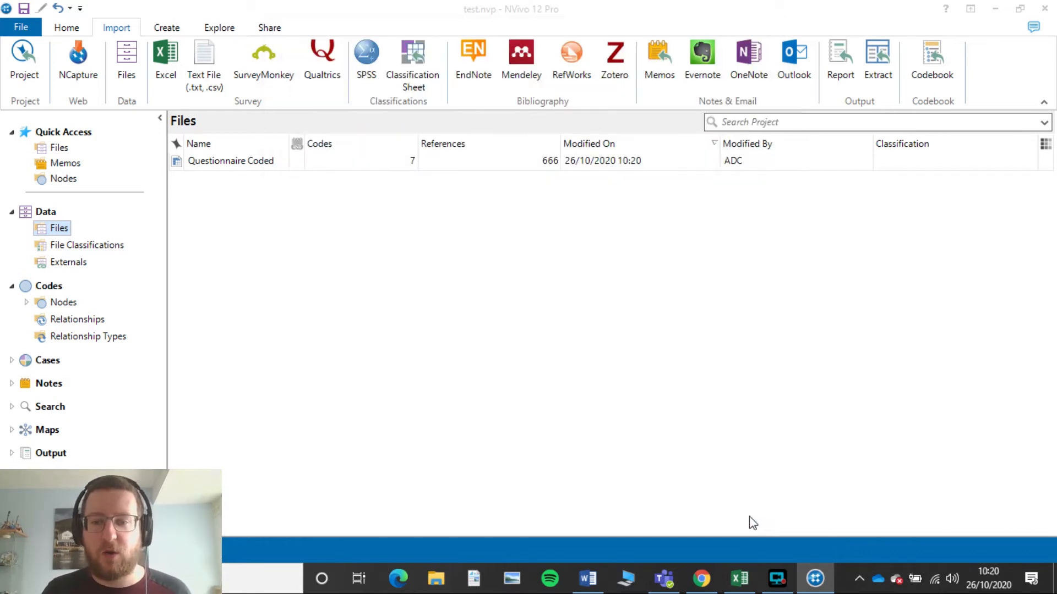
{"action": "double_click", "coordinate": [230, 161]}
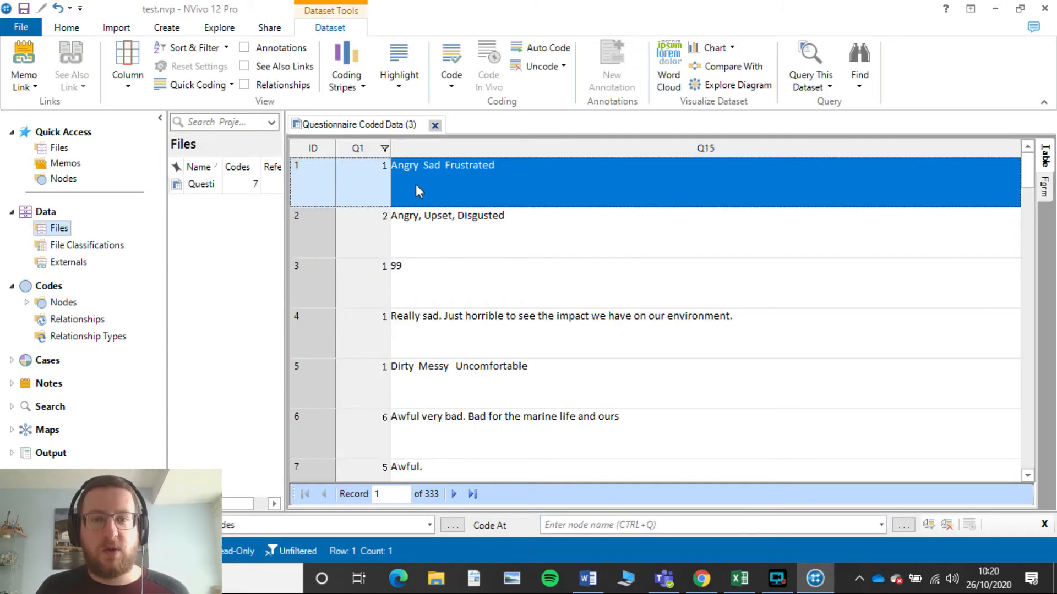
{"action": "mouse_move", "coordinate": [414, 287]}
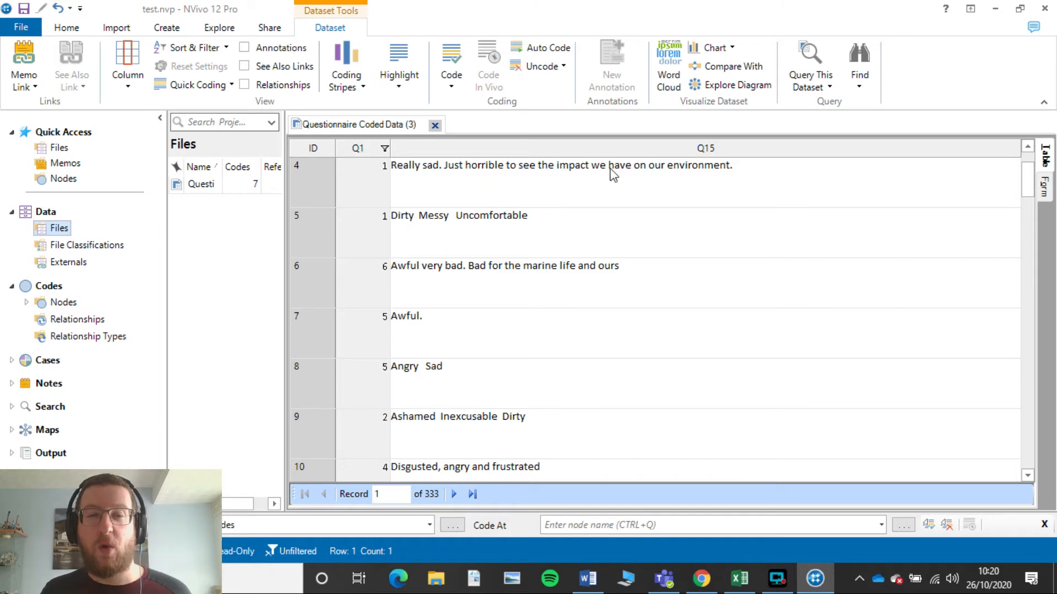
{"action": "mouse_move", "coordinate": [505, 173]}
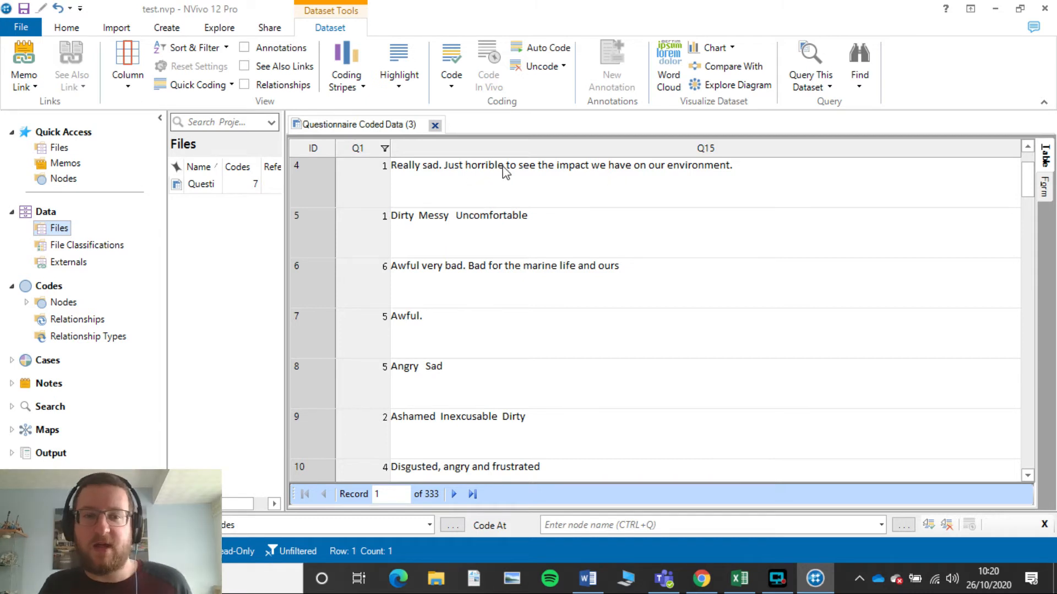
{"action": "mouse_move", "coordinate": [449, 174]}
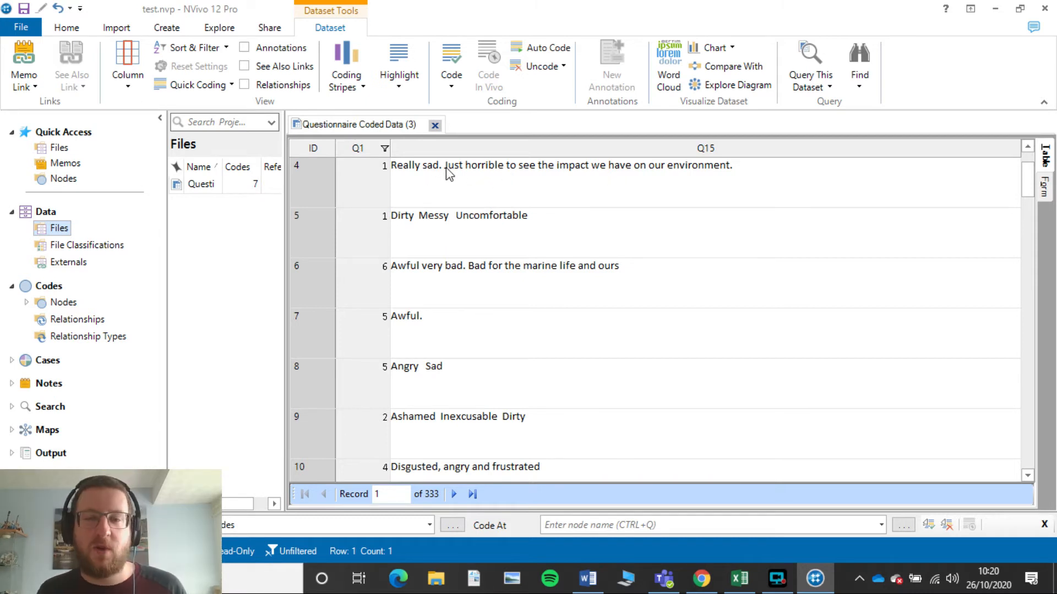
{"action": "mouse_move", "coordinate": [492, 186]}
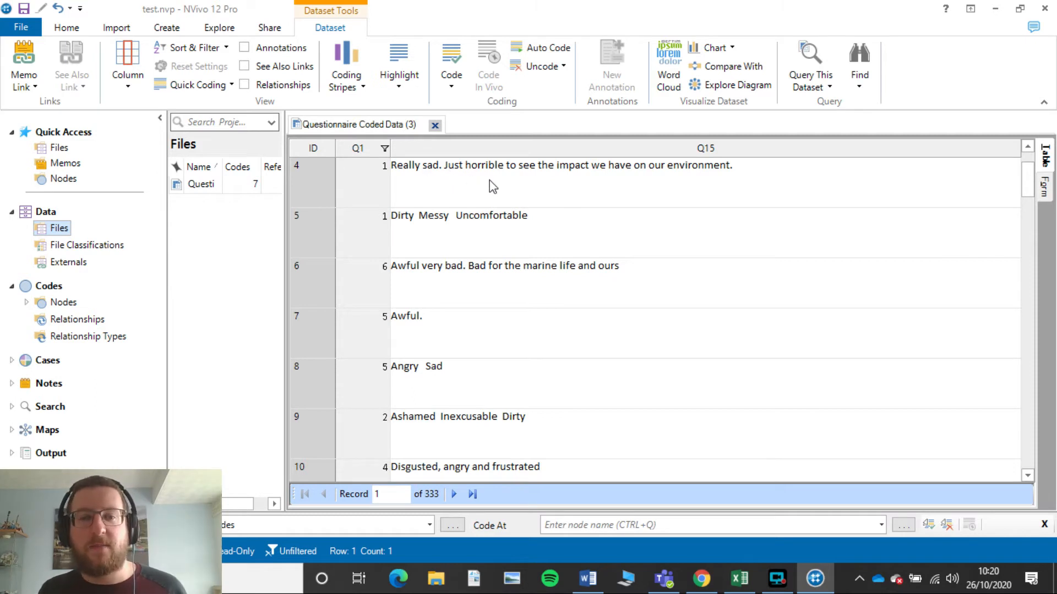
{"action": "scroll", "scroll_direction": "down", "scroll_amount": 3}
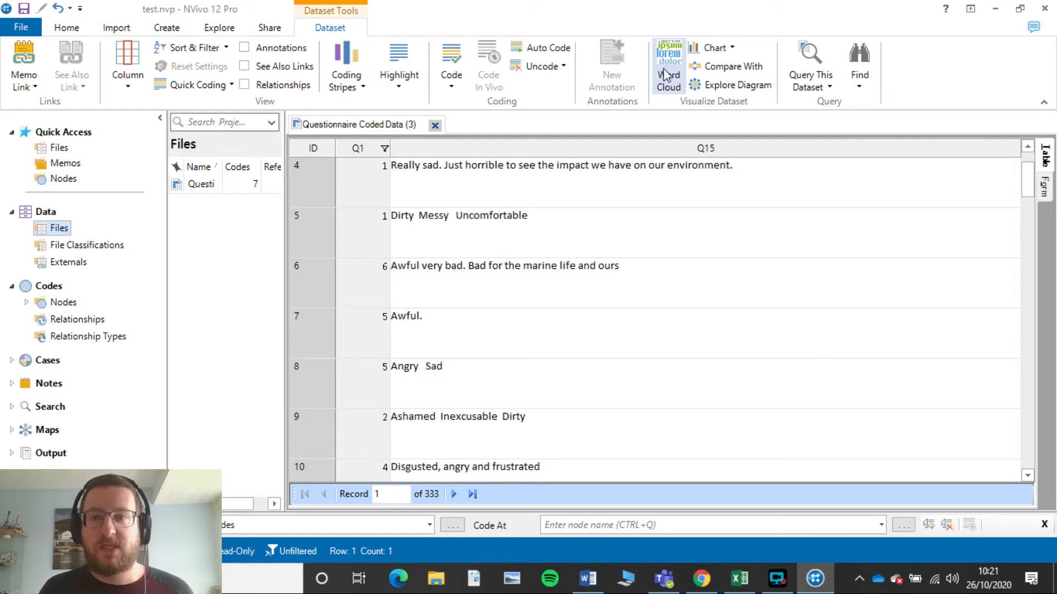
{"action": "mouse_move", "coordinate": [667, 67]}
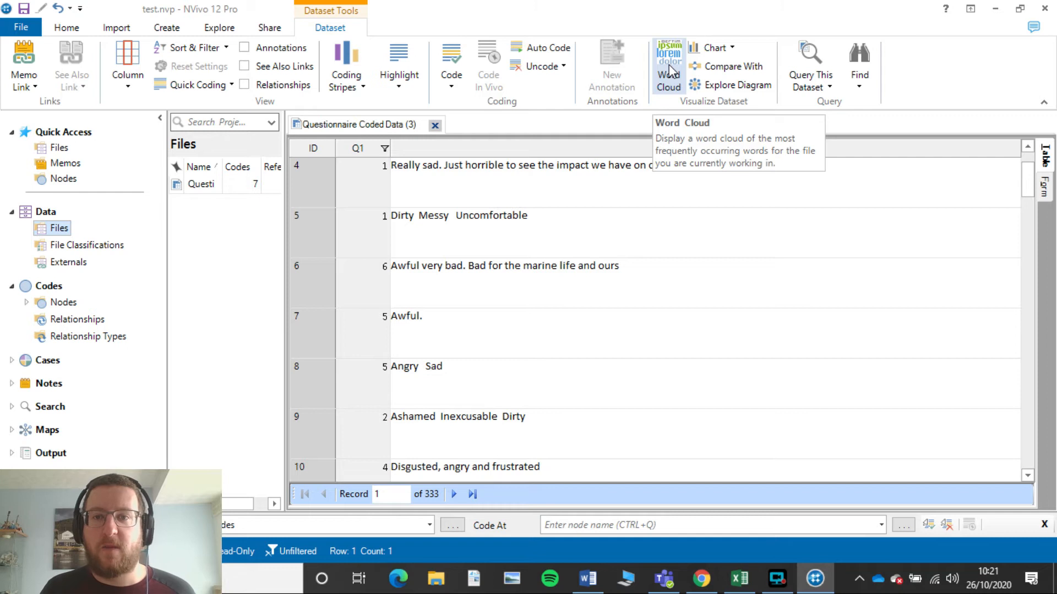
{"action": "left_click", "coordinate": [667, 66]}
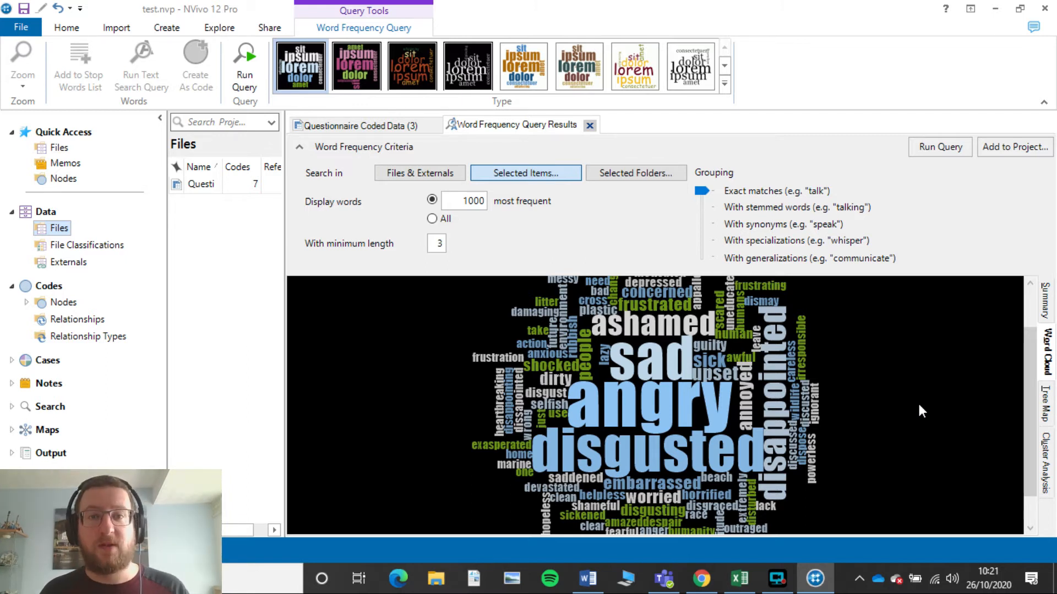
{"action": "mouse_move", "coordinate": [943, 311]}
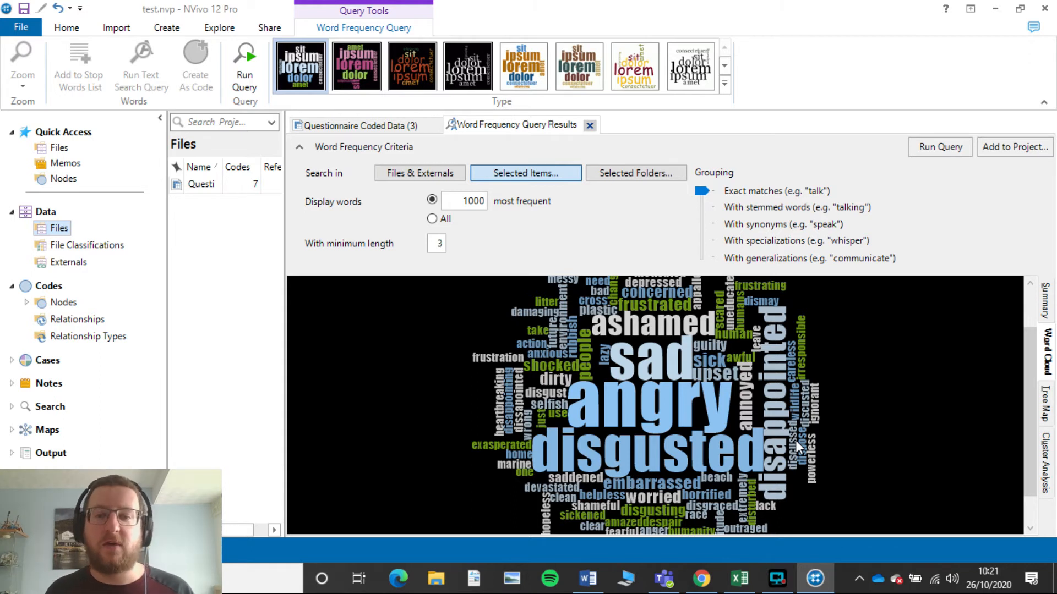
{"action": "mouse_move", "coordinate": [674, 517]}
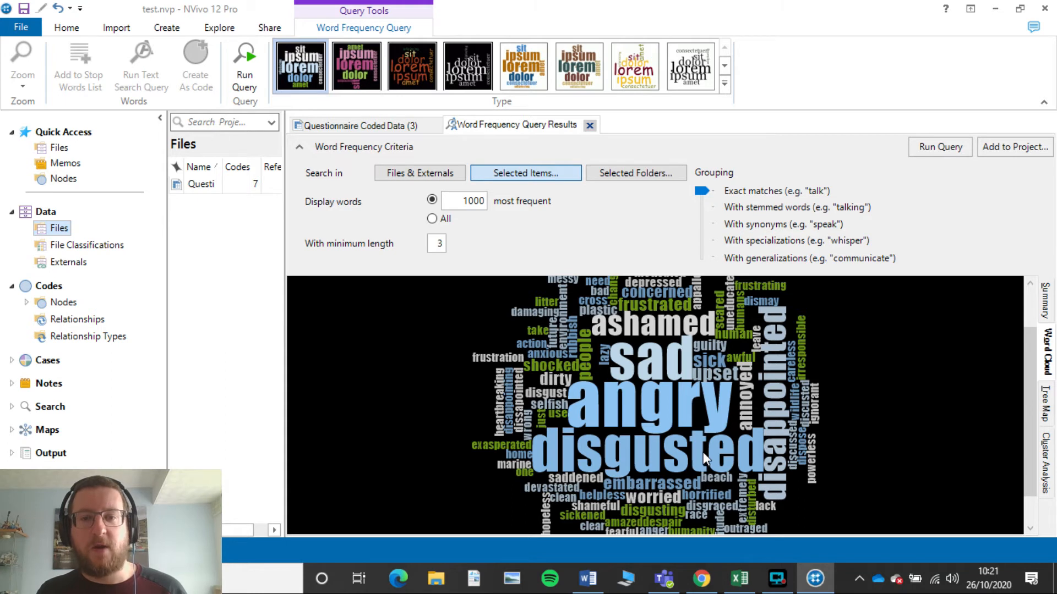
{"action": "mouse_move", "coordinate": [581, 306]}
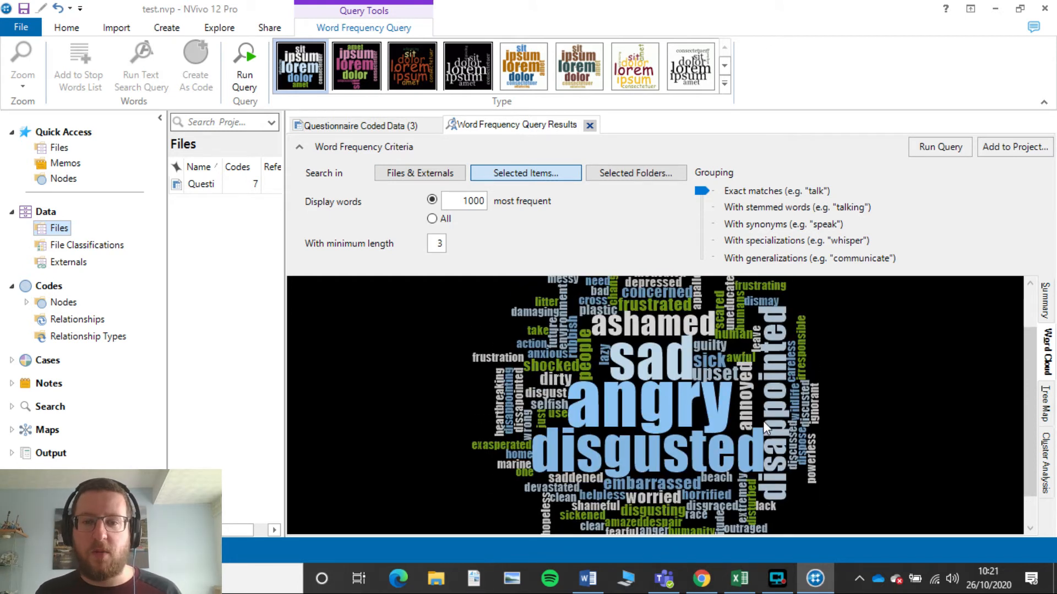
{"action": "mouse_move", "coordinate": [367, 212]}
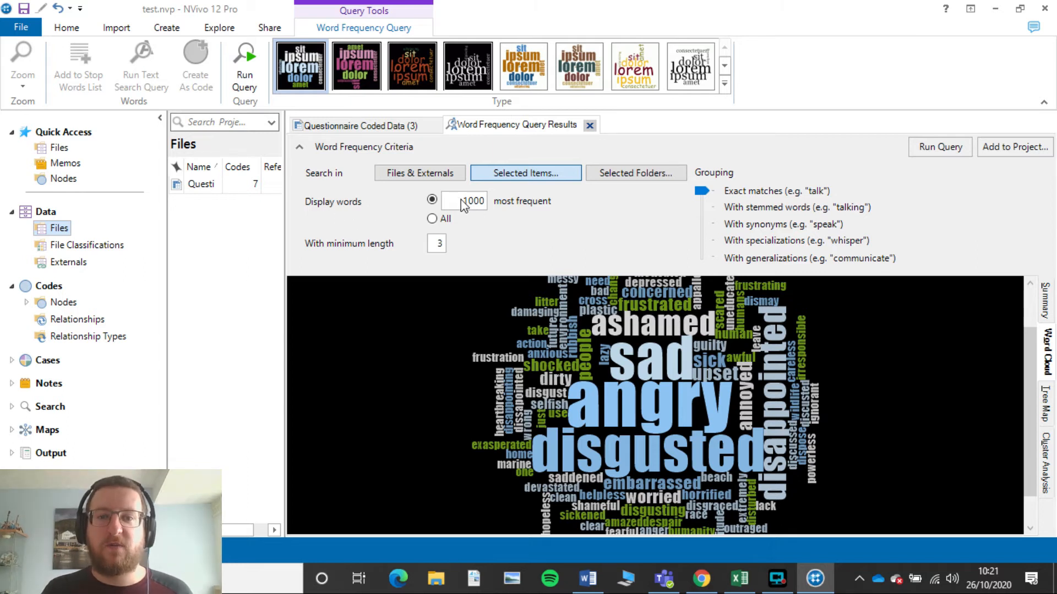
Set the displayed word count to 20 and rerun the word frequency query.
{"action": "triple_click", "coordinate": [463, 201]}
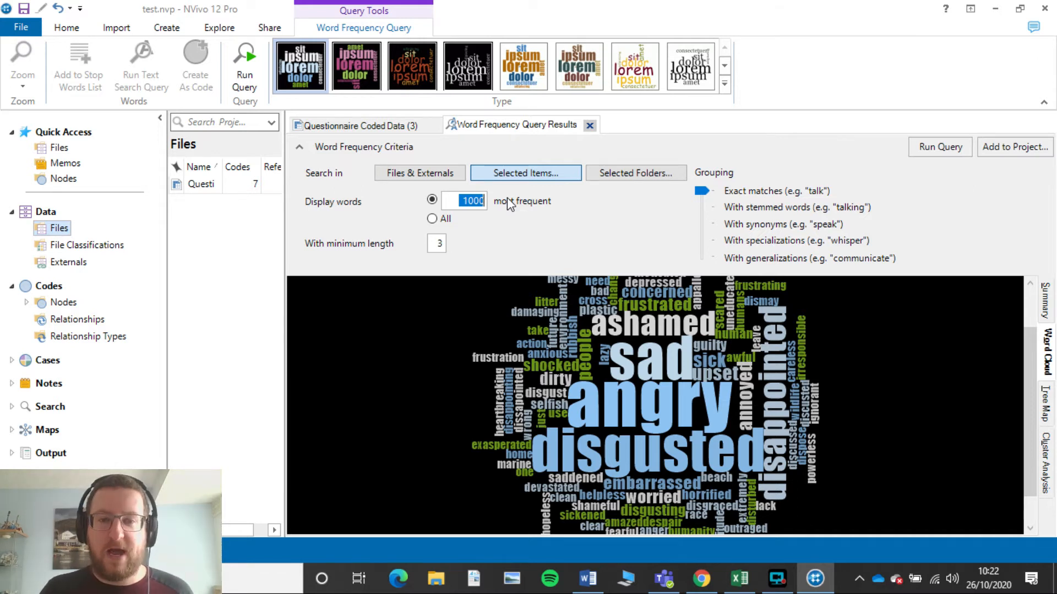
{"action": "type", "text": "20"}
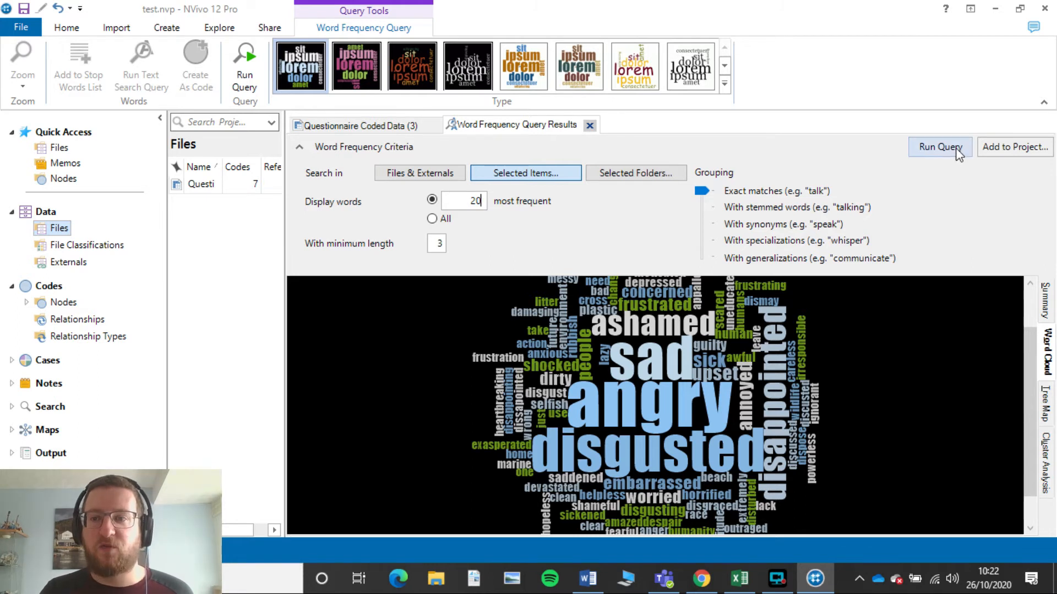
{"action": "left_click", "coordinate": [938, 147]}
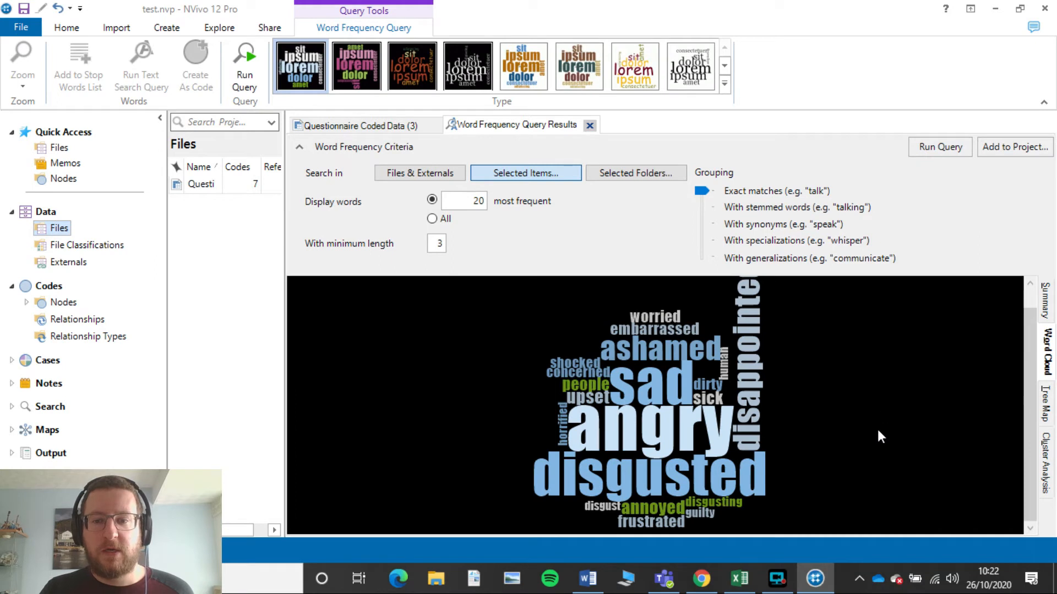
{"action": "mouse_move", "coordinate": [877, 463]}
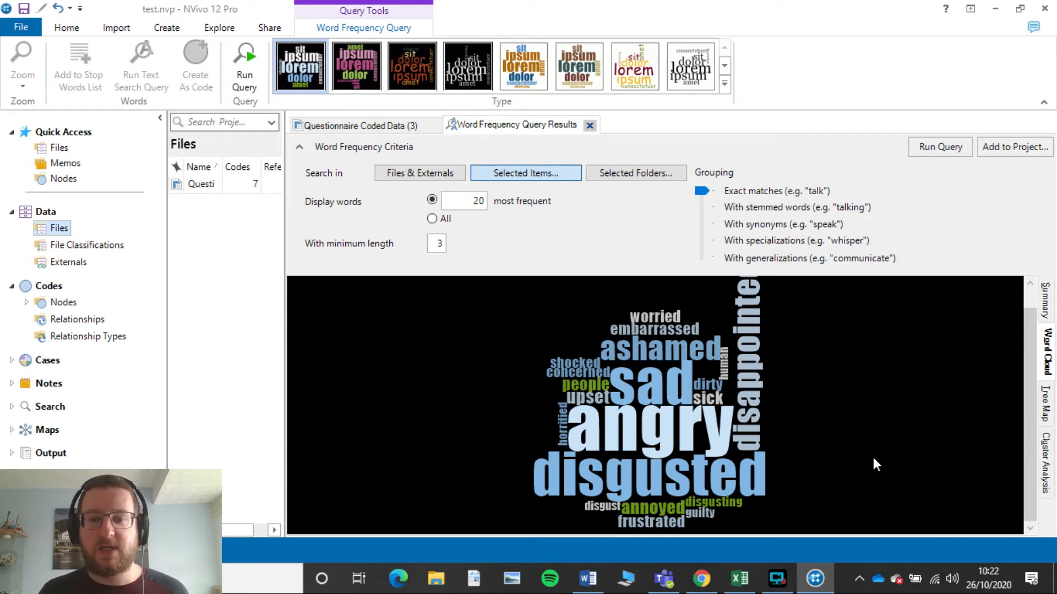
{"action": "mouse_move", "coordinate": [826, 463]}
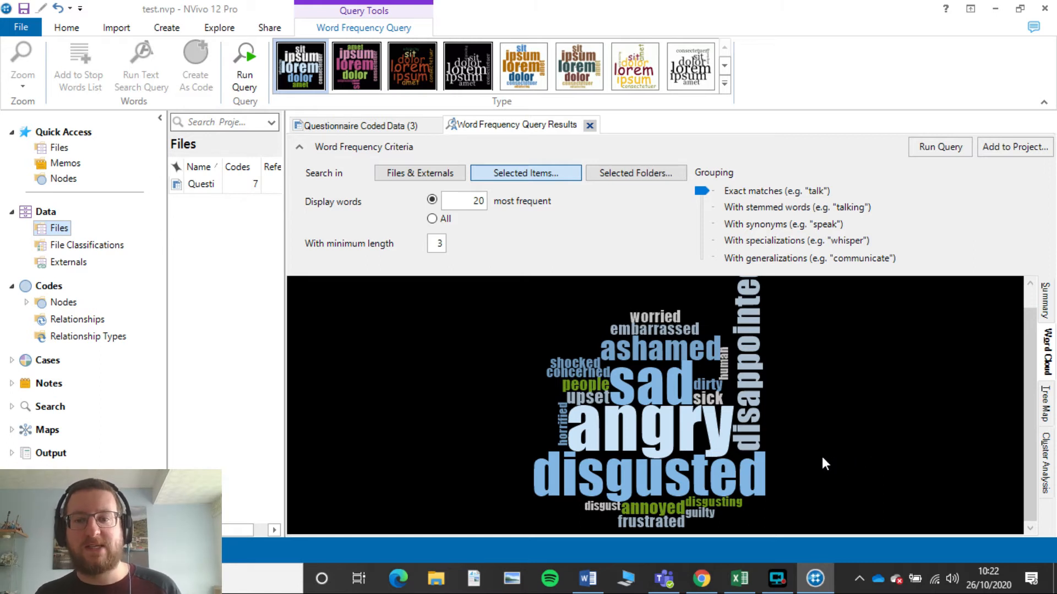
{"action": "mouse_move", "coordinate": [622, 432]}
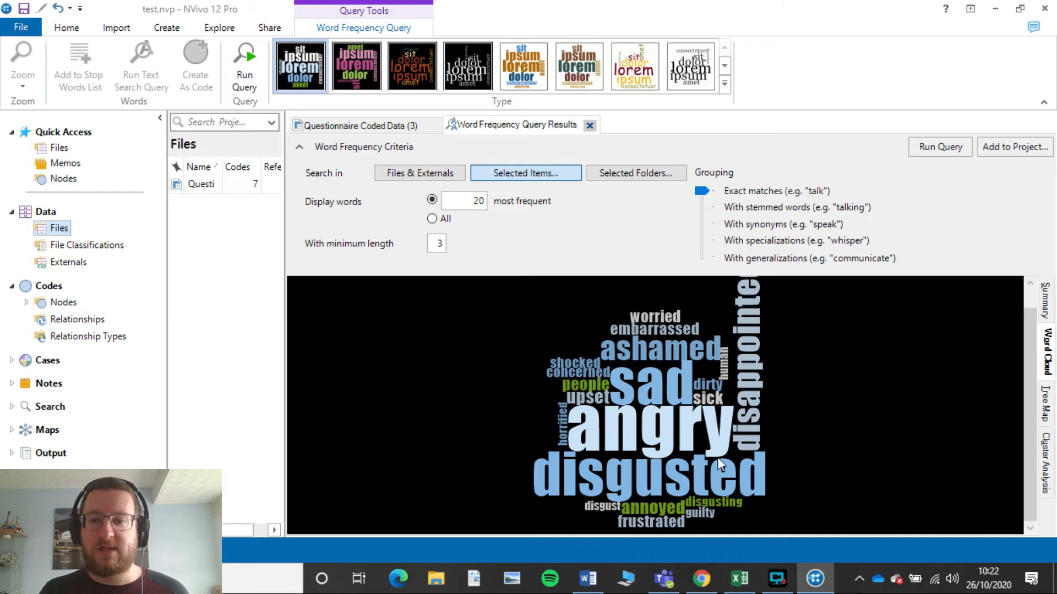
{"action": "mouse_move", "coordinate": [701, 394]}
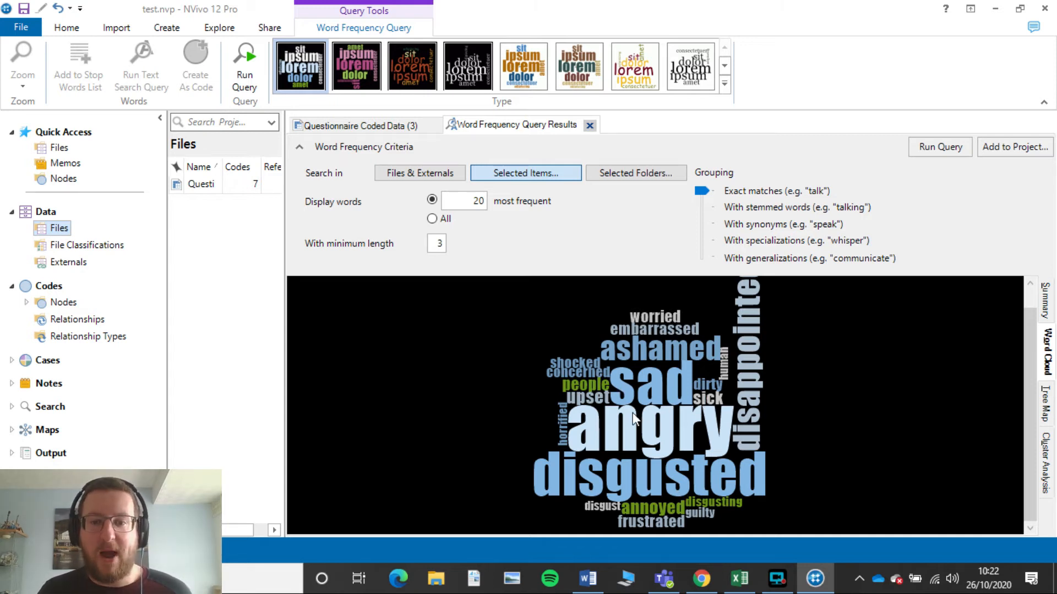
{"action": "mouse_move", "coordinate": [713, 468]}
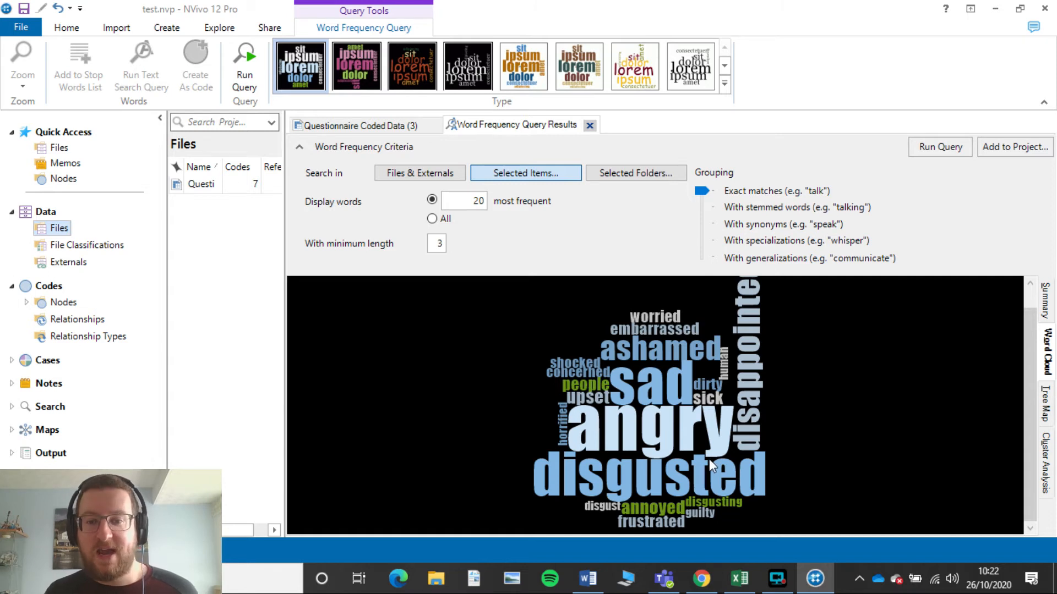
{"action": "mouse_move", "coordinate": [681, 522]}
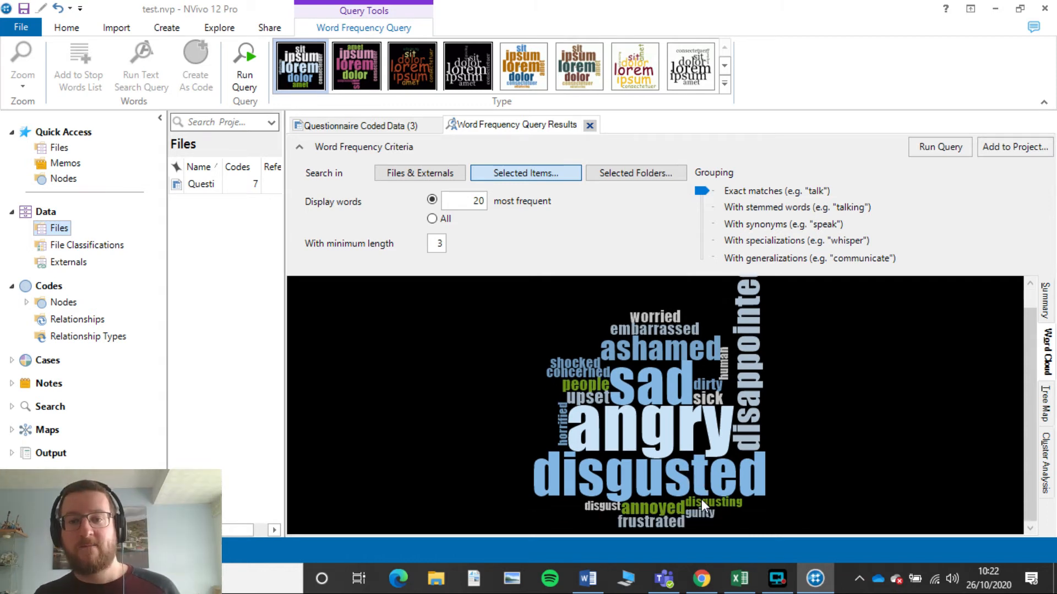
{"action": "mouse_move", "coordinate": [492, 400]}
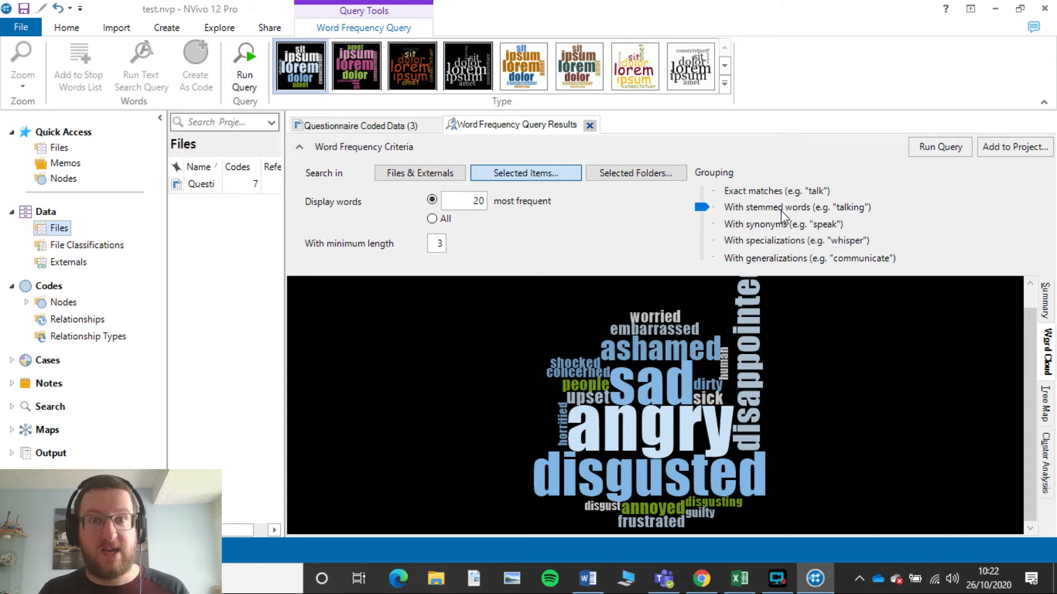
{"action": "mouse_move", "coordinate": [703, 549]}
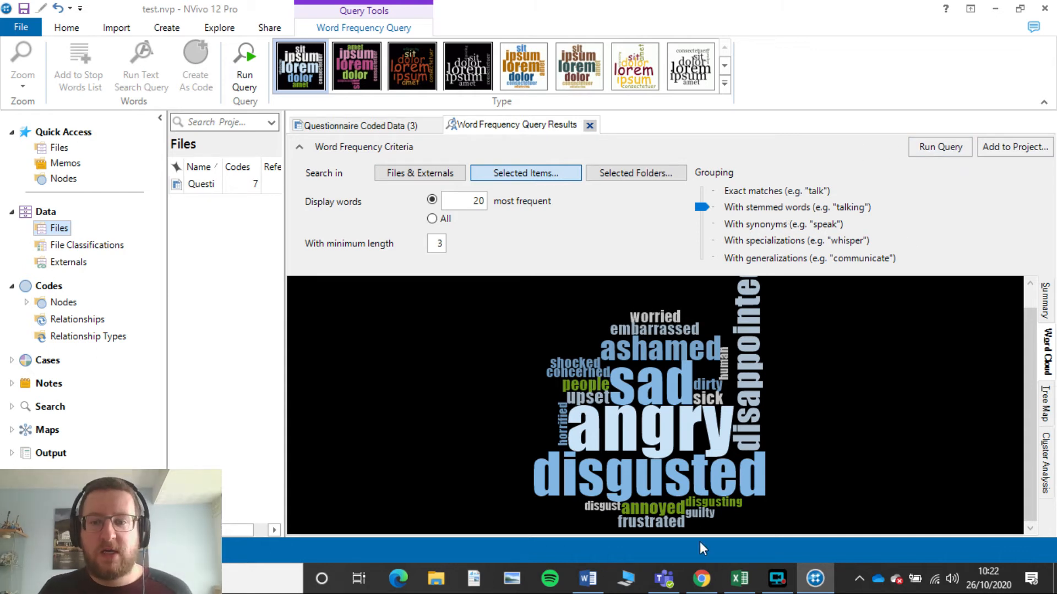
{"action": "mouse_move", "coordinate": [727, 521]}
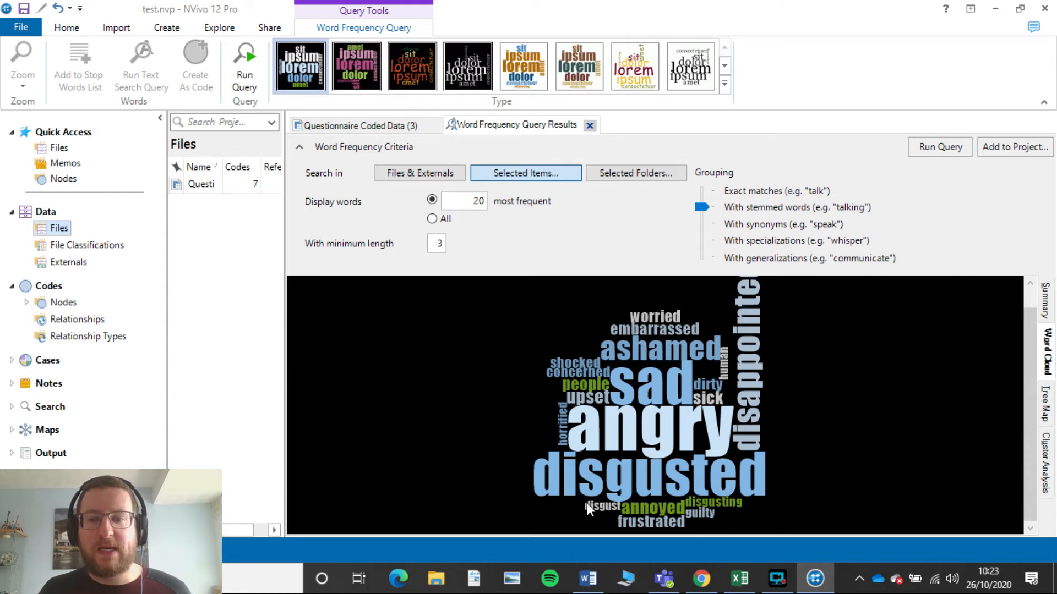
Rerun the word frequency query with 'With stemmed words' grouping.
{"action": "left_click", "coordinate": [939, 147]}
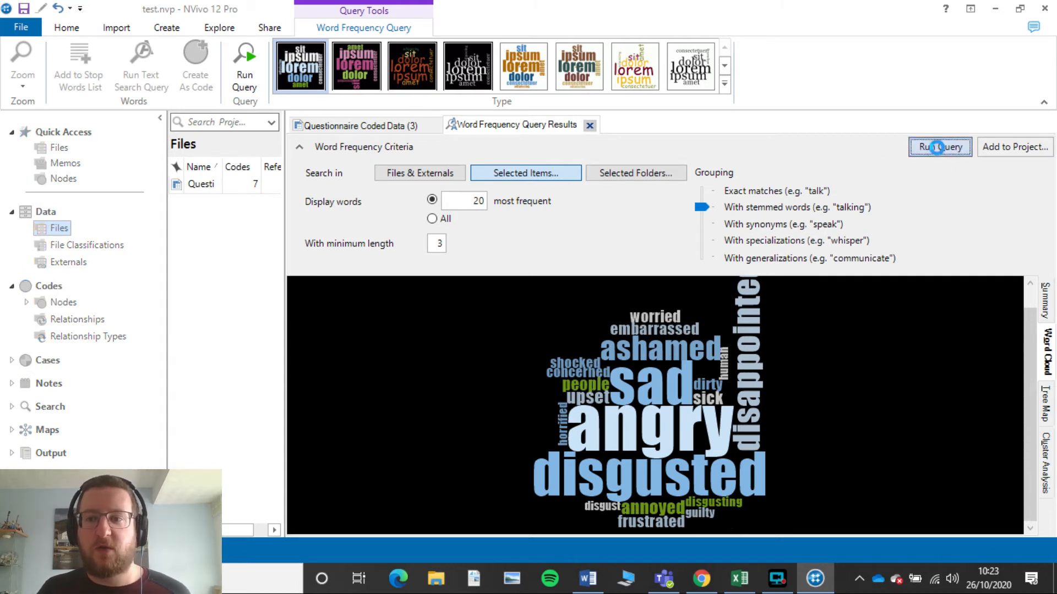
{"action": "left_click", "coordinate": [939, 146]}
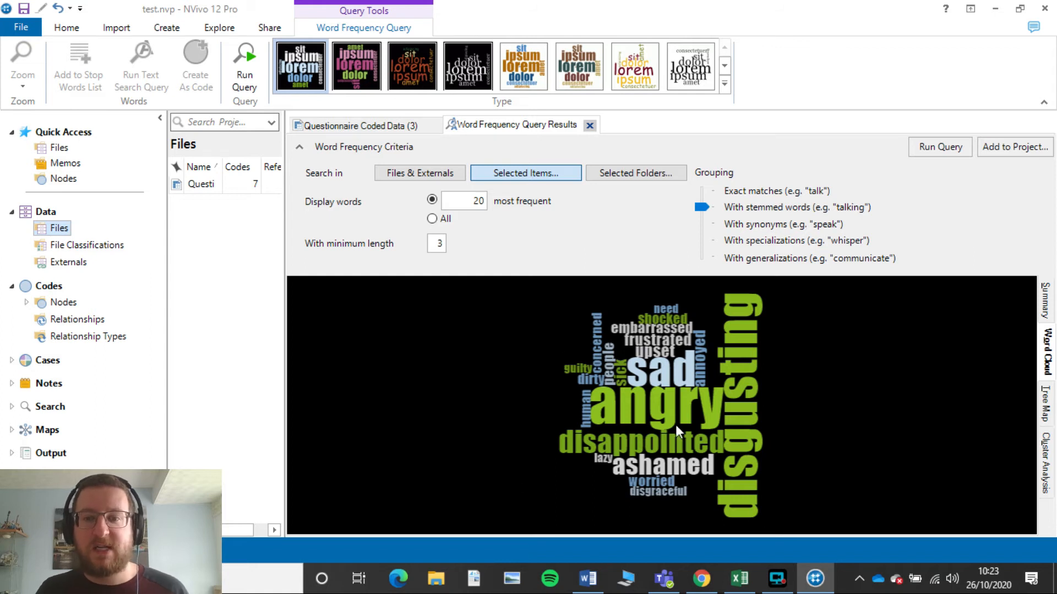
{"action": "mouse_move", "coordinate": [713, 432]}
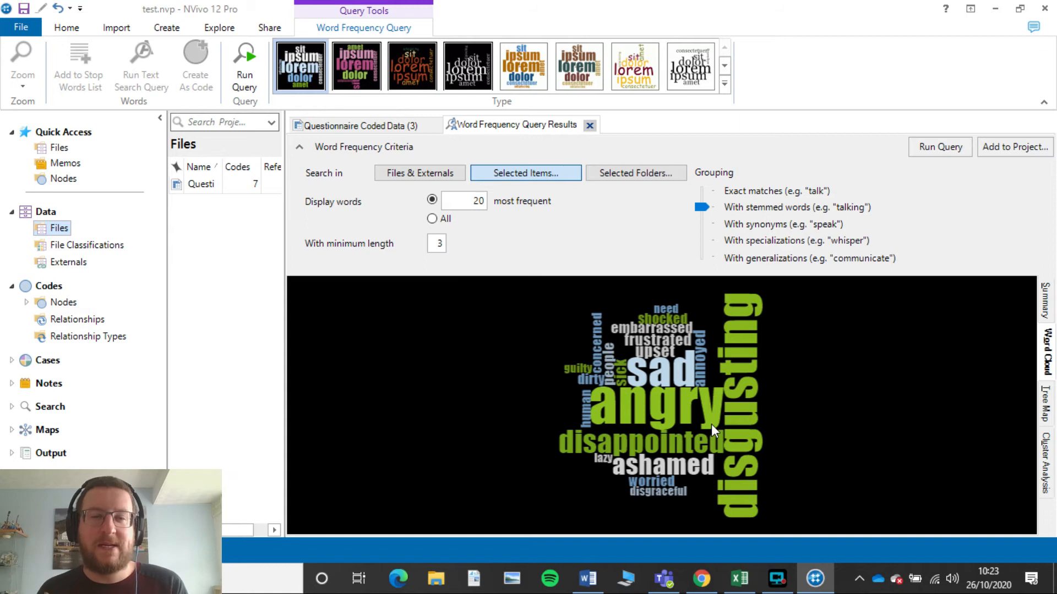
{"action": "mouse_move", "coordinate": [734, 428]}
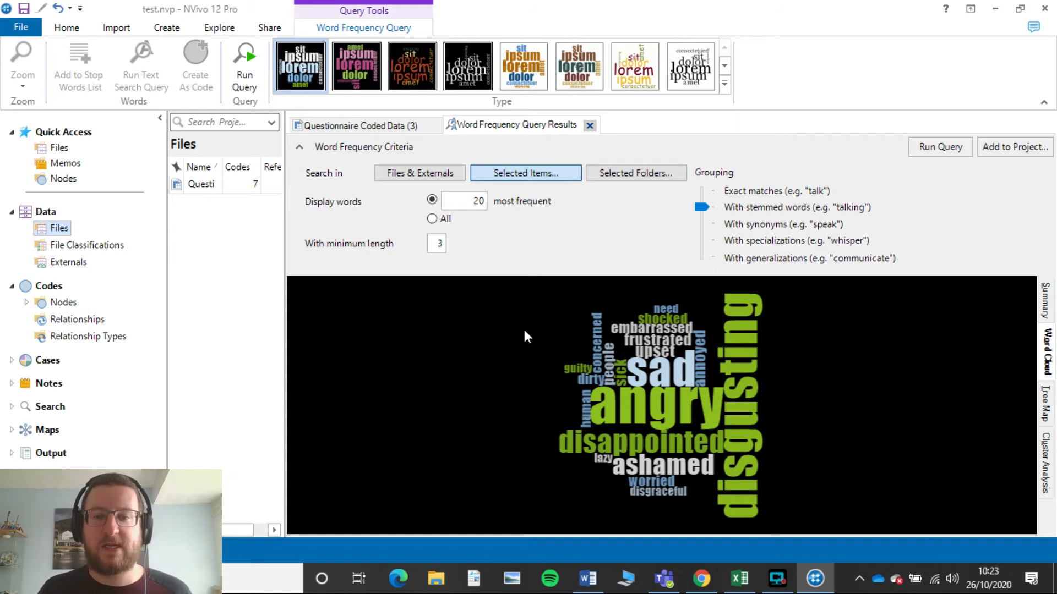
{"action": "mouse_move", "coordinate": [694, 322]}
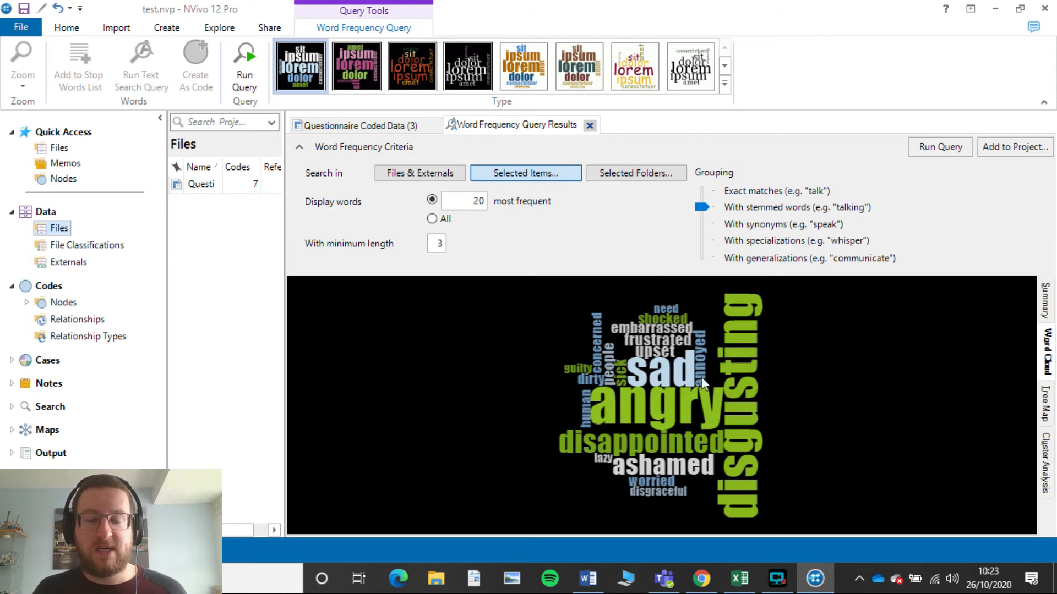
{"action": "mouse_move", "coordinate": [809, 396]}
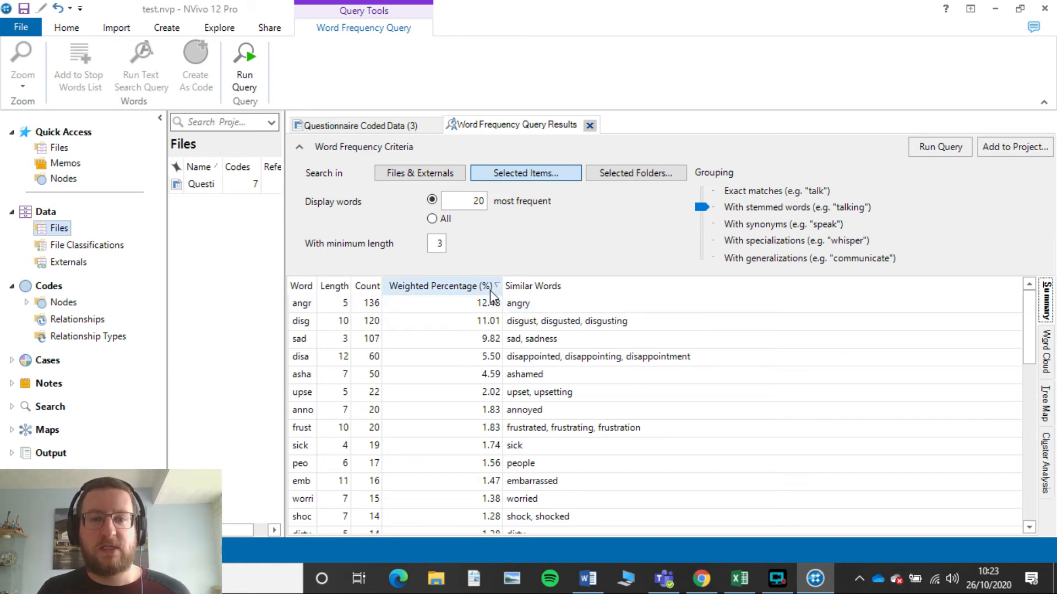
Switch between the Word Cloud and Summary views and select a row in the results table.
{"action": "left_click", "coordinate": [1046, 354]}
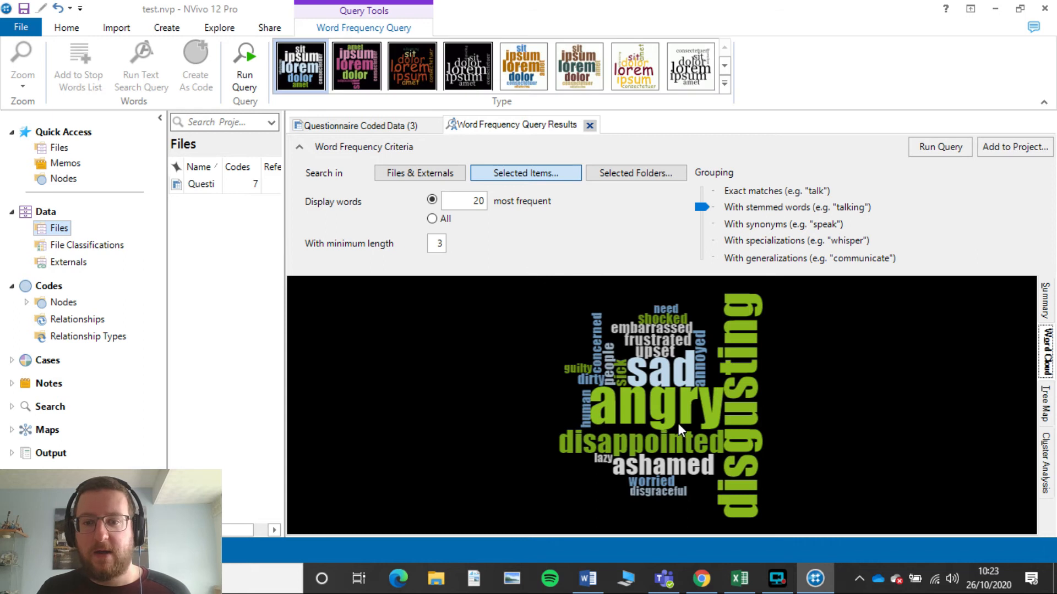
{"action": "mouse_move", "coordinate": [1002, 299]}
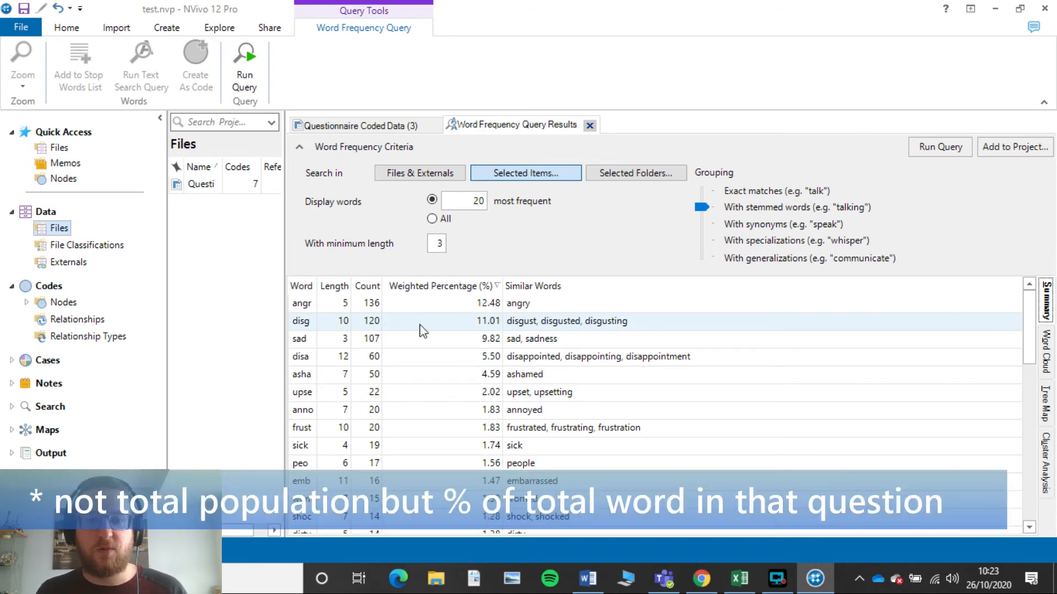
{"action": "mouse_move", "coordinate": [436, 333]}
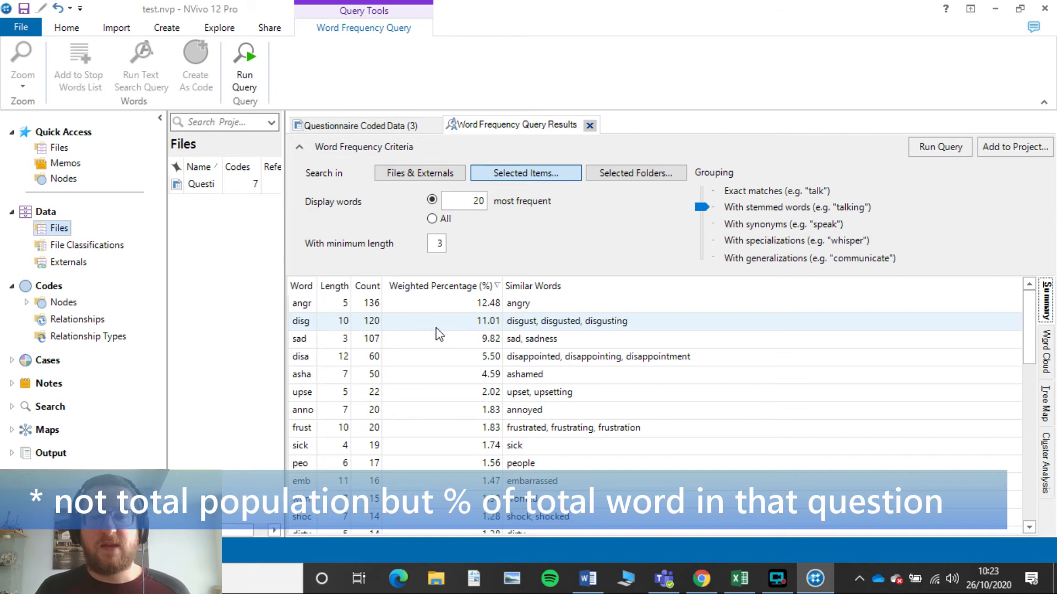
{"action": "mouse_move", "coordinate": [487, 331]}
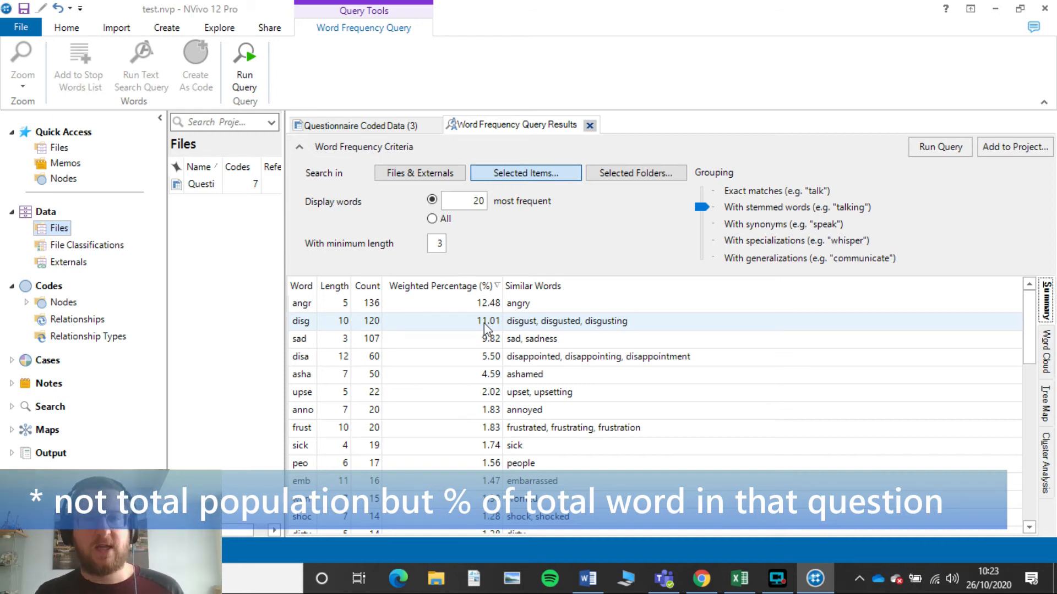
{"action": "mouse_move", "coordinate": [482, 331]}
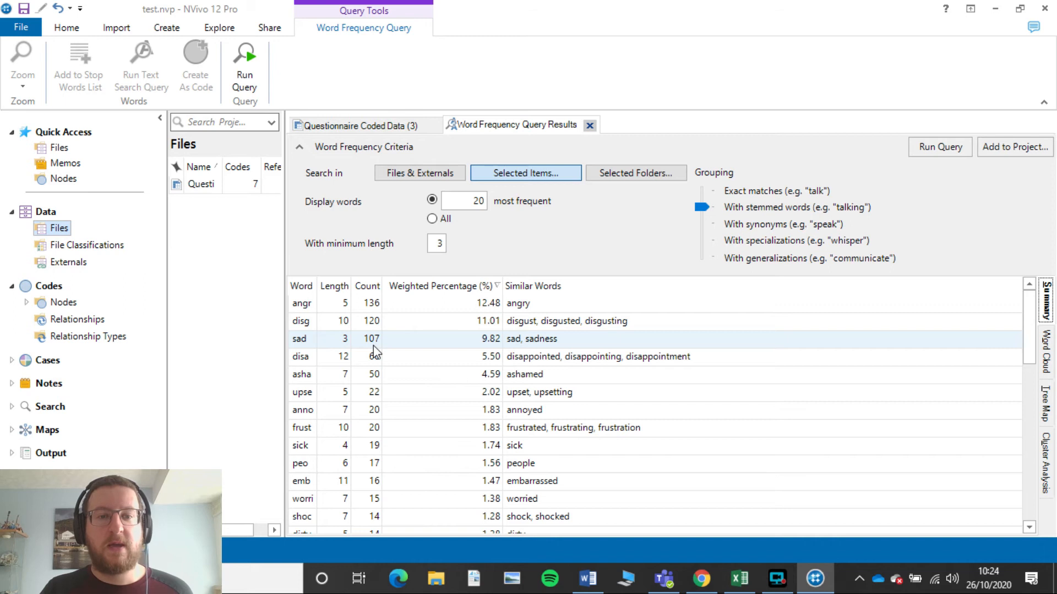
{"action": "left_click", "coordinate": [1047, 350]}
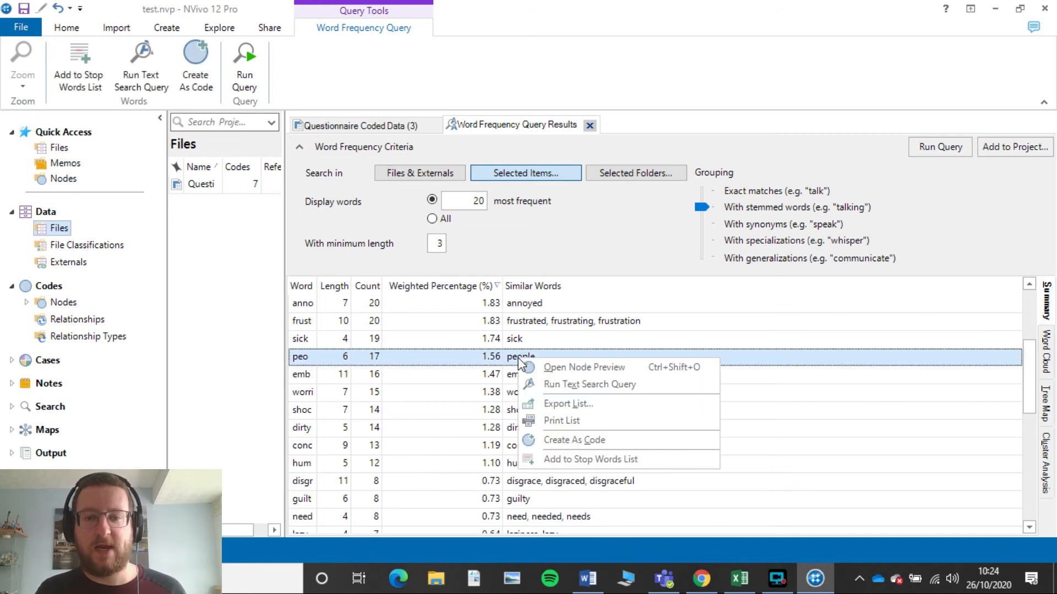
Add 'people' as a stop word and show the updated word cloud.
{"action": "left_click", "coordinate": [589, 459]}
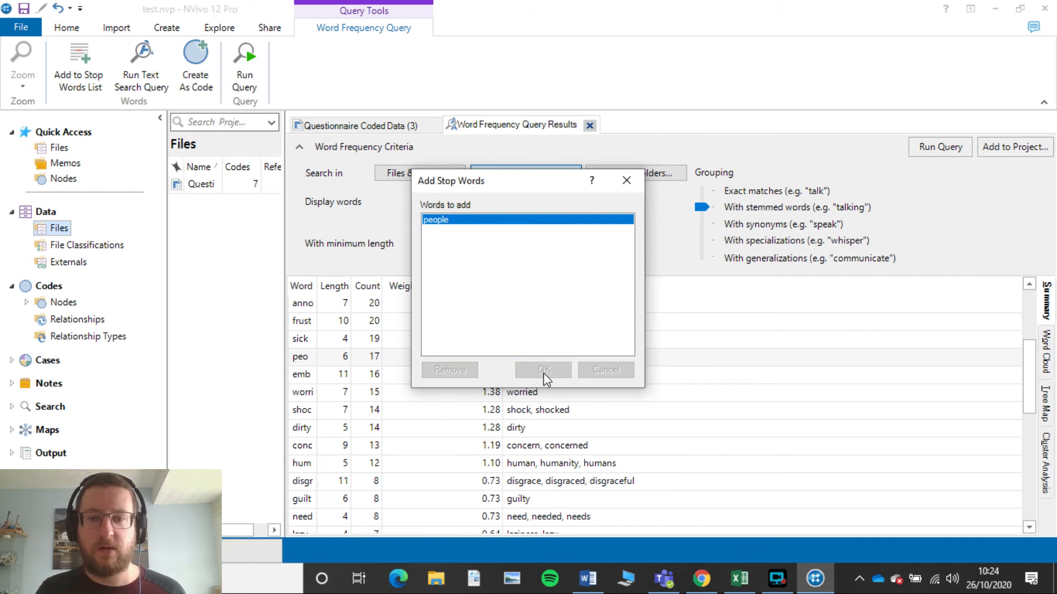
{"action": "left_click", "coordinate": [543, 369]}
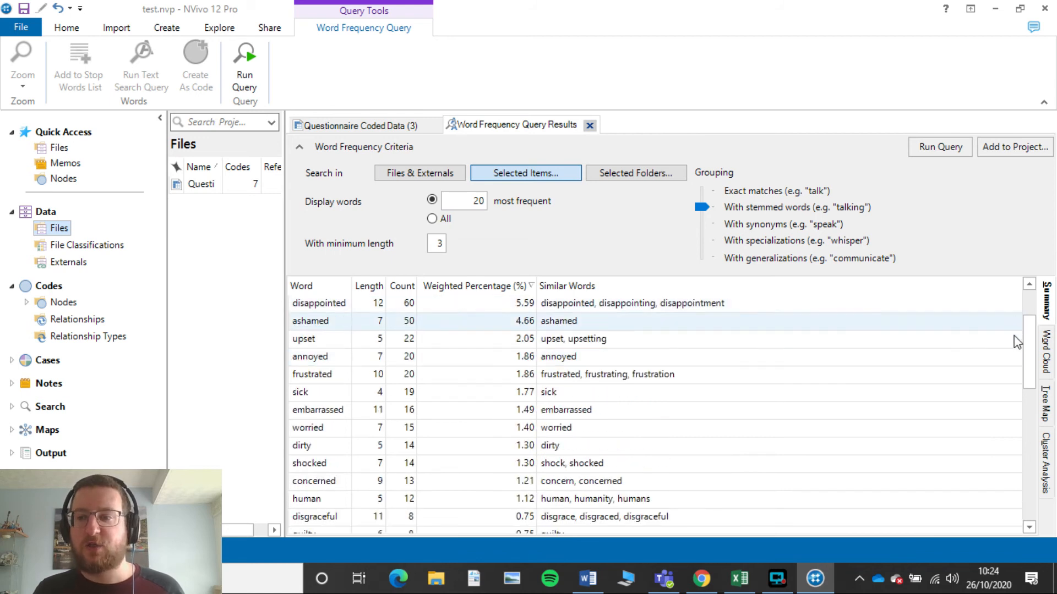
{"action": "left_click", "coordinate": [1044, 350]}
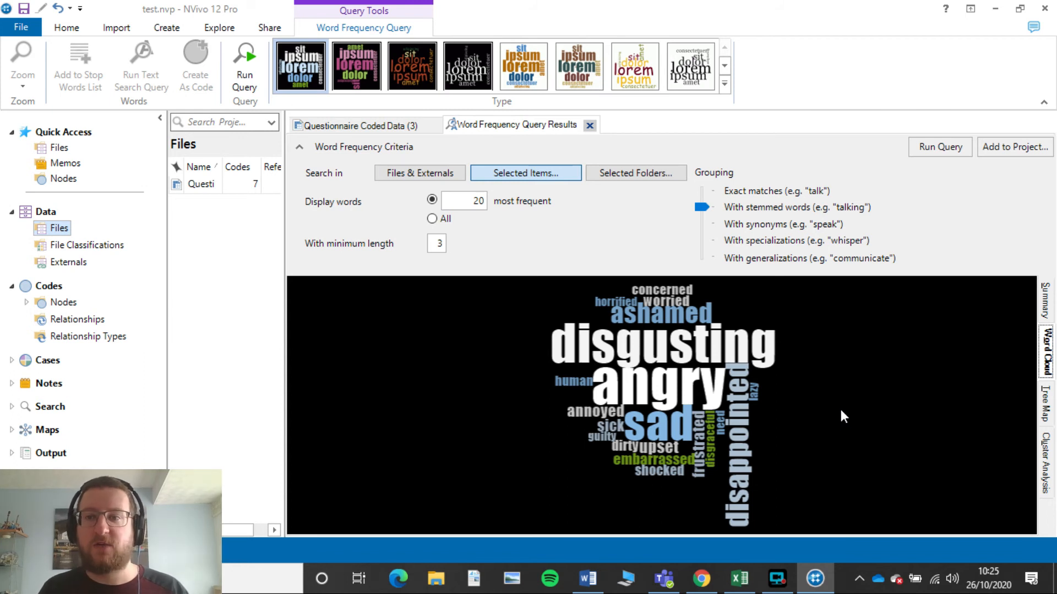
{"action": "mouse_move", "coordinate": [835, 414]}
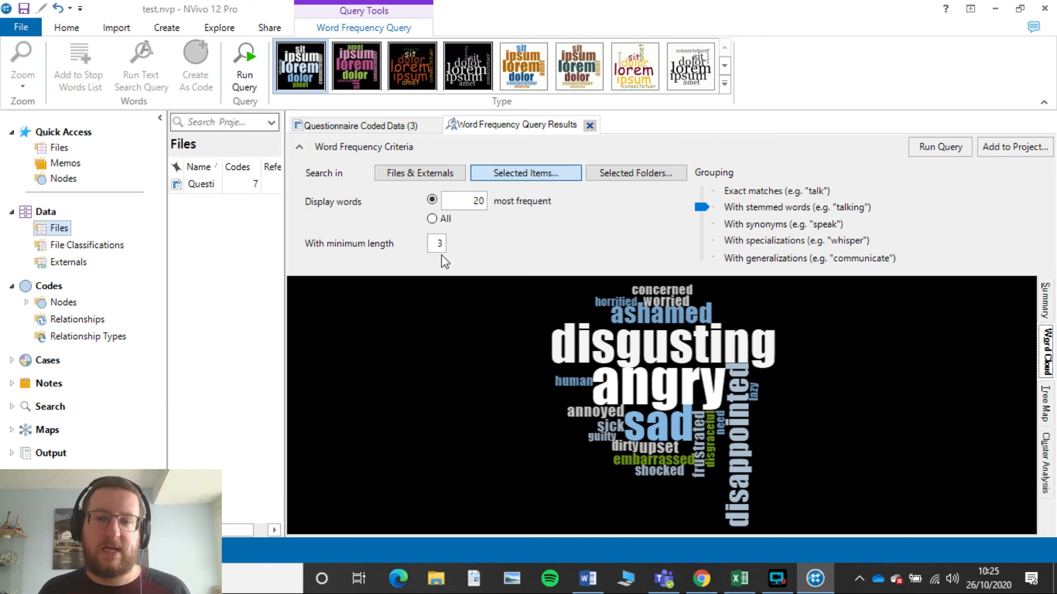
{"action": "mouse_move", "coordinate": [726, 484]}
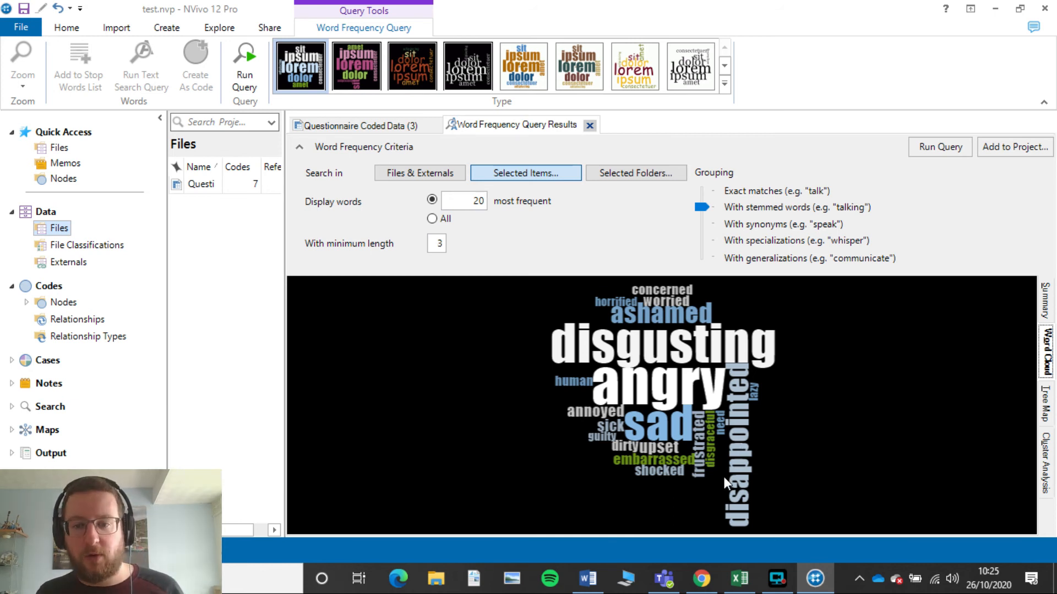
{"action": "mouse_move", "coordinate": [708, 461]}
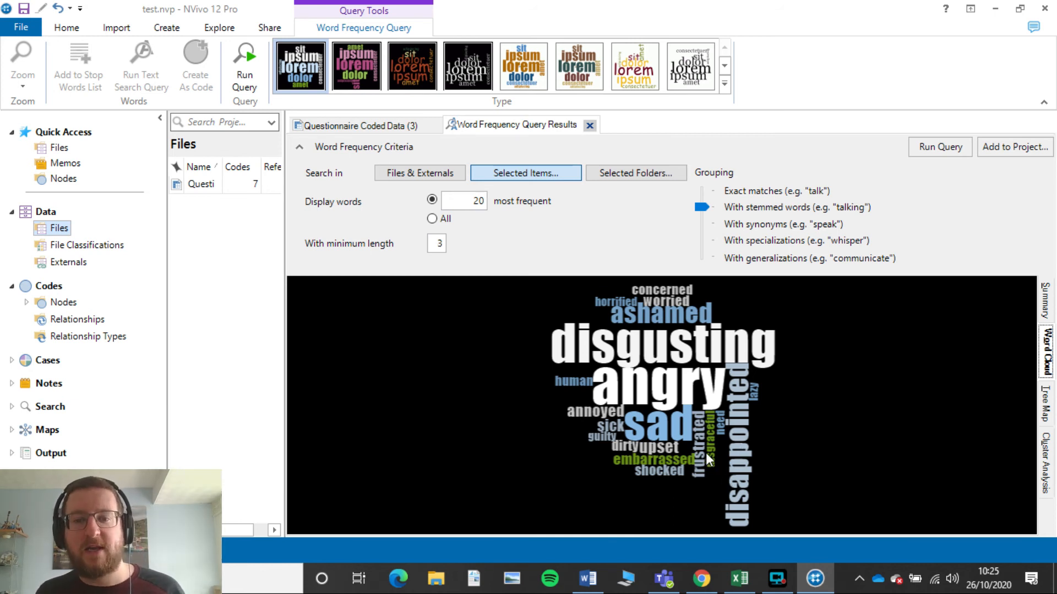
{"action": "mouse_move", "coordinate": [607, 310]}
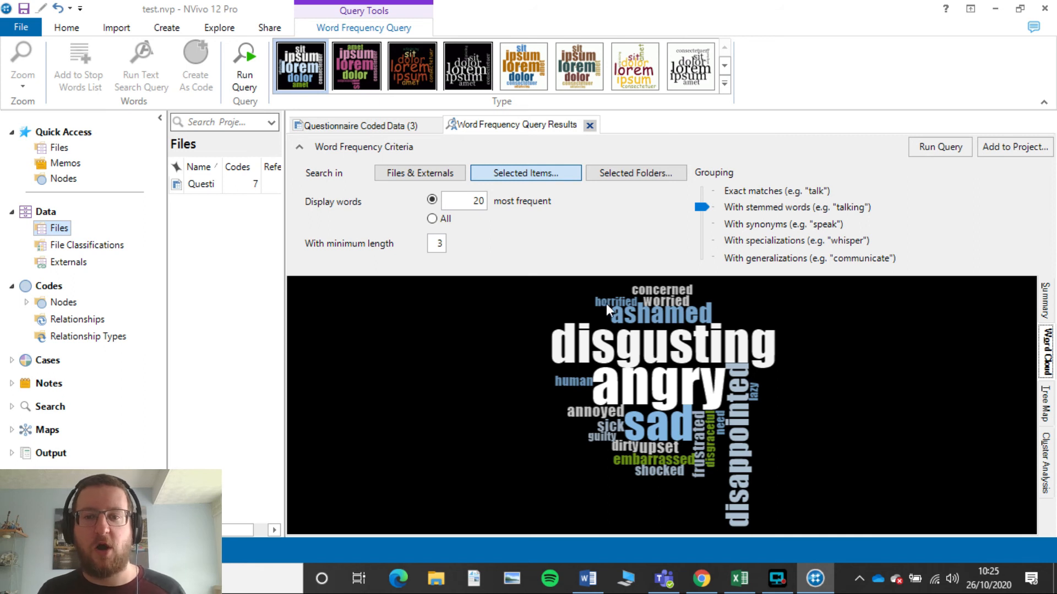
{"action": "mouse_move", "coordinate": [674, 306]}
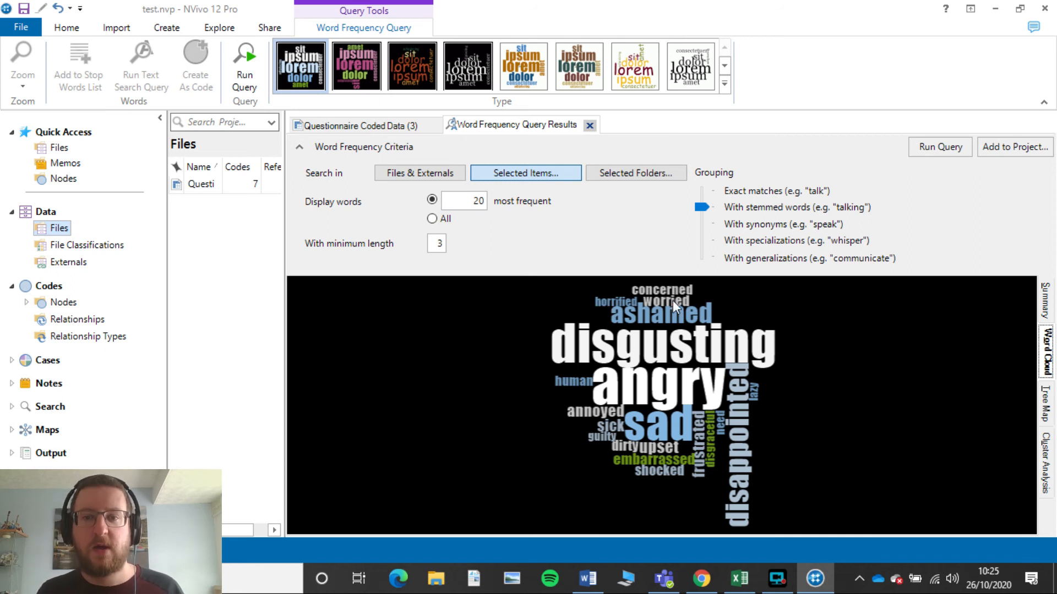
{"action": "mouse_move", "coordinate": [669, 346]}
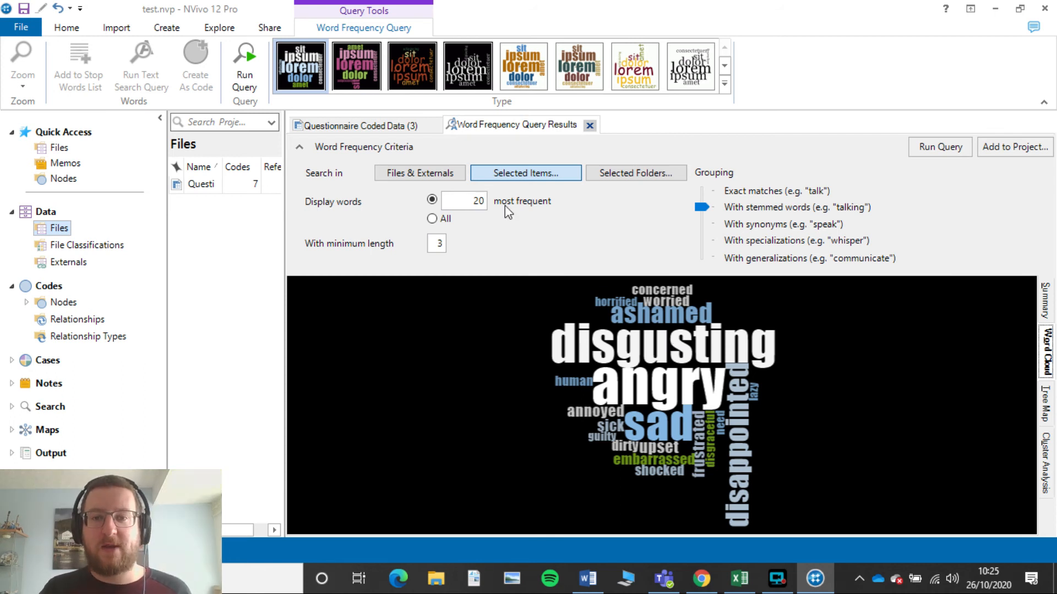
{"action": "mouse_move", "coordinate": [816, 418]}
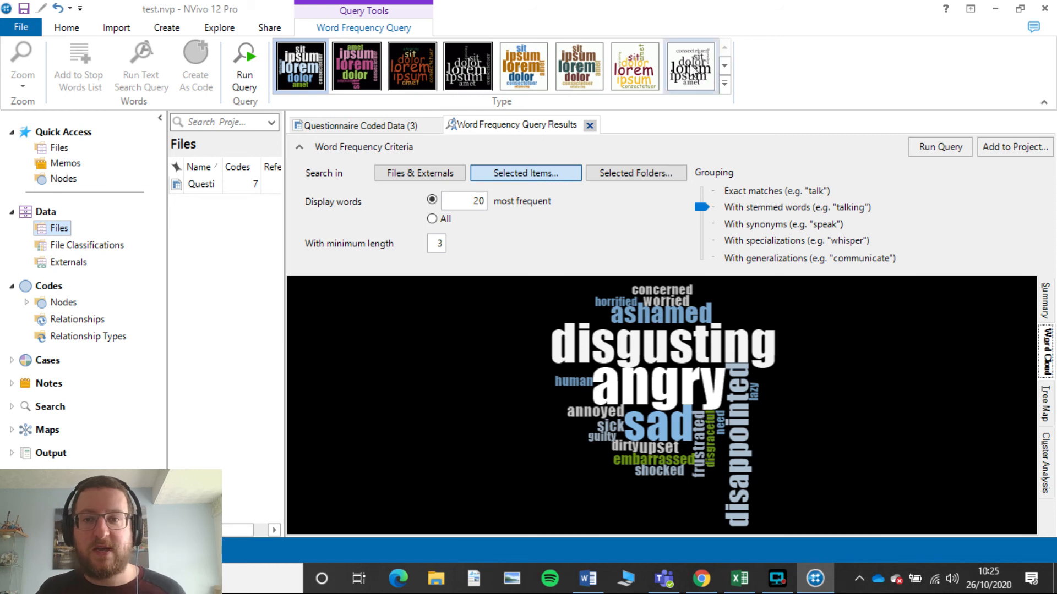
{"action": "left_click", "coordinate": [690, 65]}
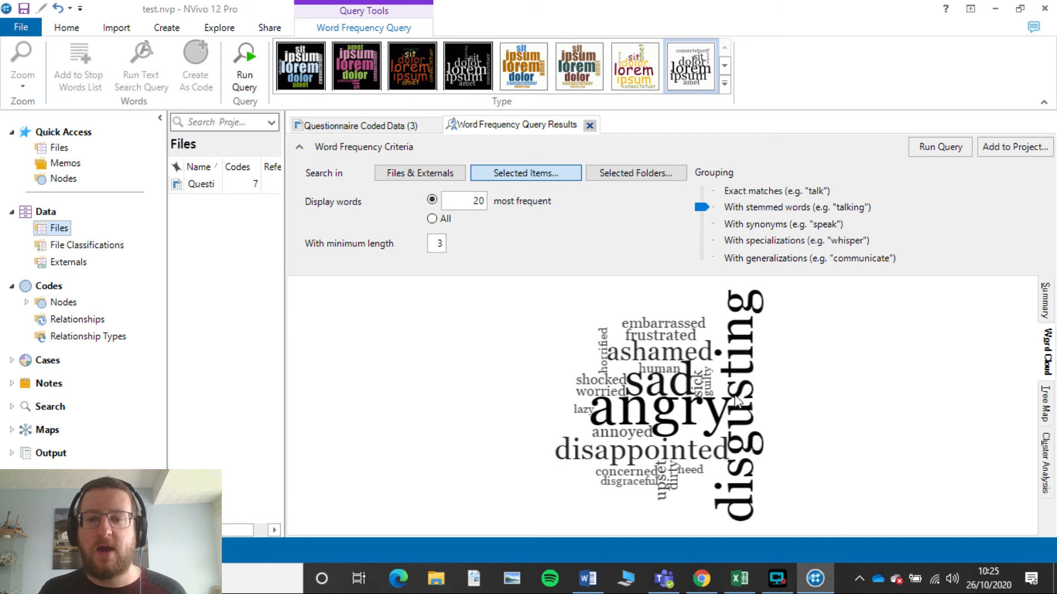
{"action": "left_click", "coordinate": [299, 66]}
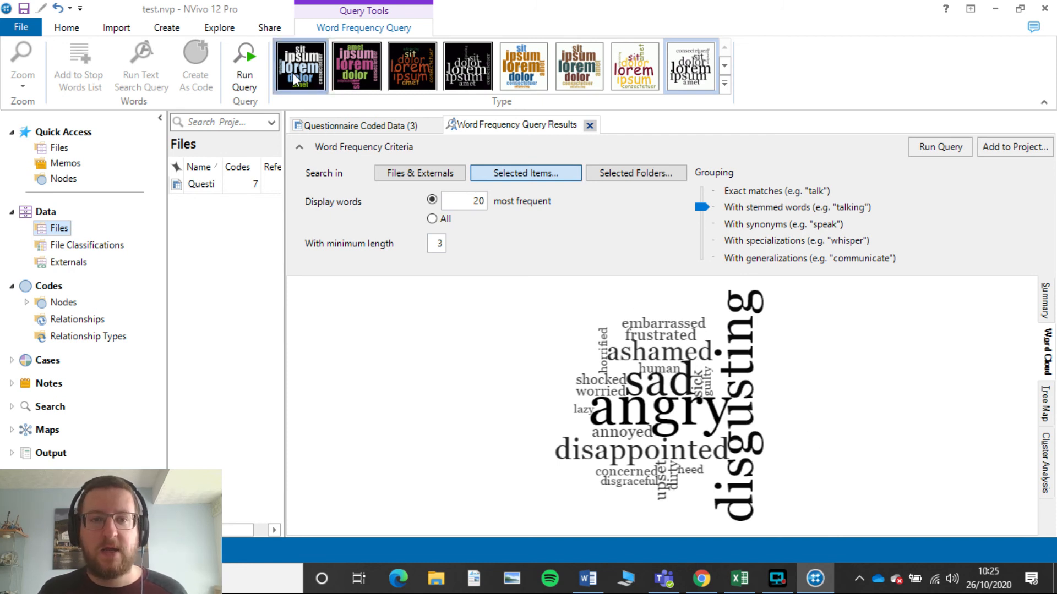
{"action": "left_click", "coordinate": [691, 66]}
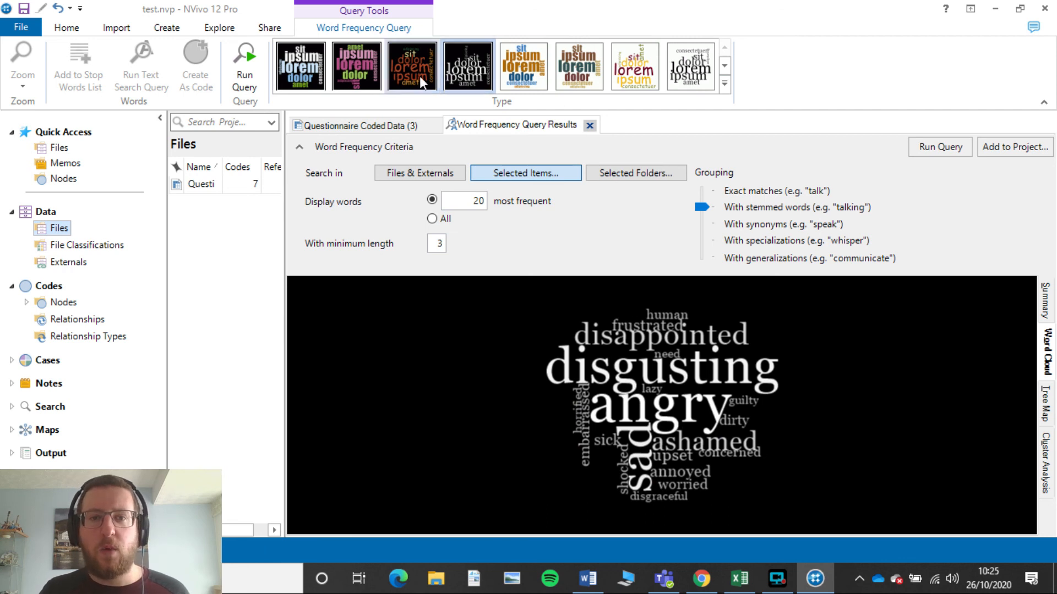
{"action": "left_click", "coordinate": [300, 66]}
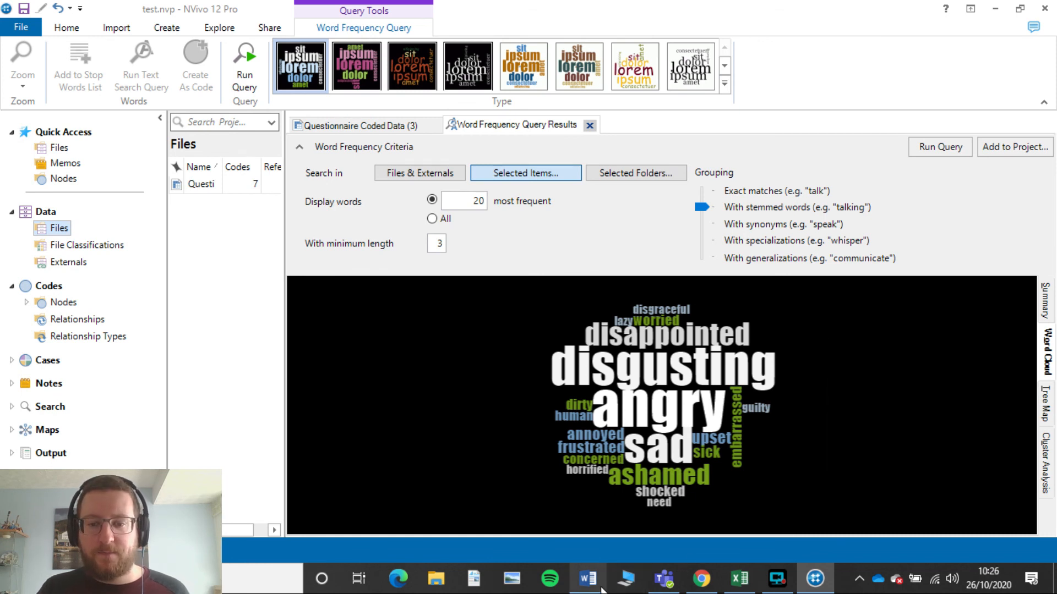
{"action": "left_click", "coordinate": [586, 579]}
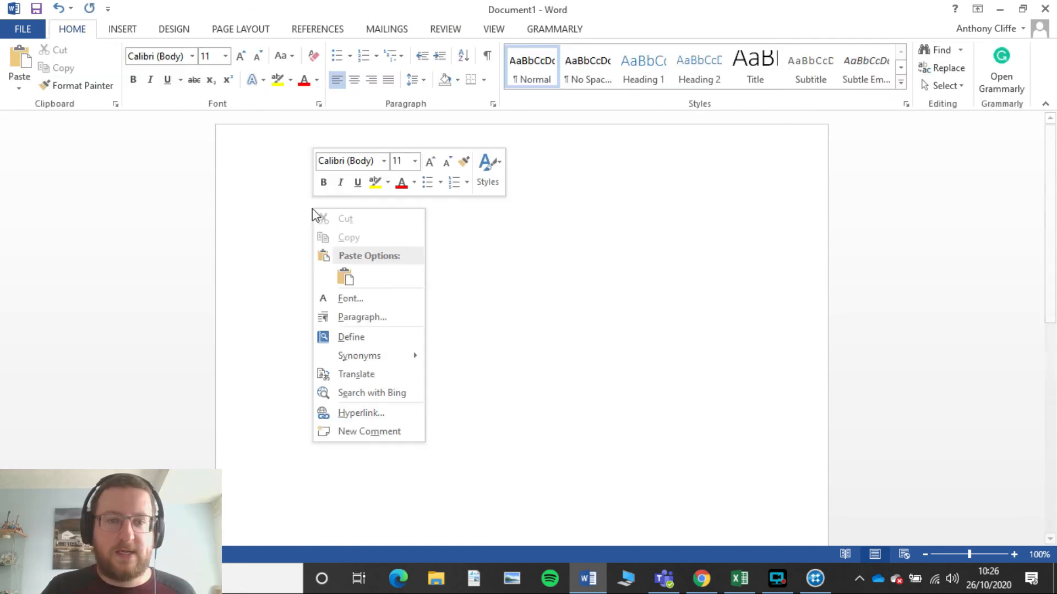
Paste the word cloud, crop off its empty black sides, and drag a corner to enlarge it.
{"action": "left_click", "coordinate": [522, 267]}
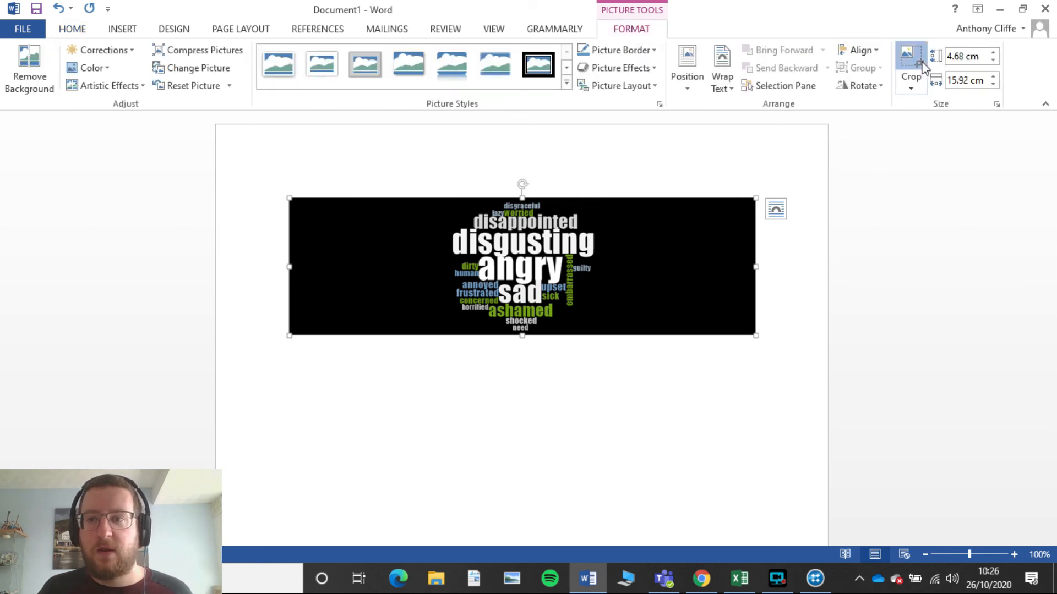
{"action": "left_click", "coordinate": [909, 57]}
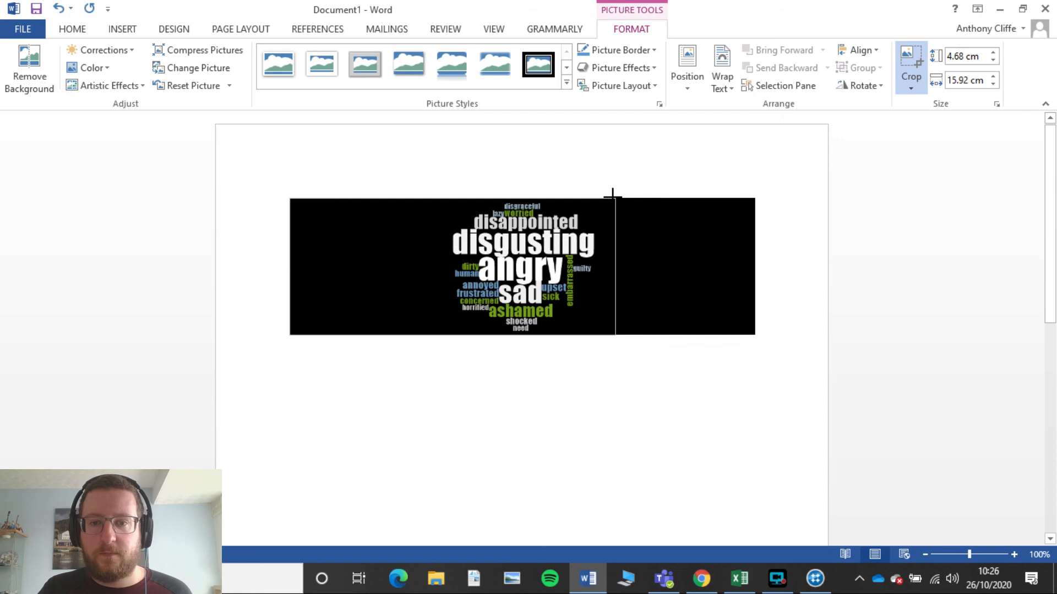
{"action": "left_click_drag", "start_coordinate": [613, 194], "coordinate": [401, 194]}
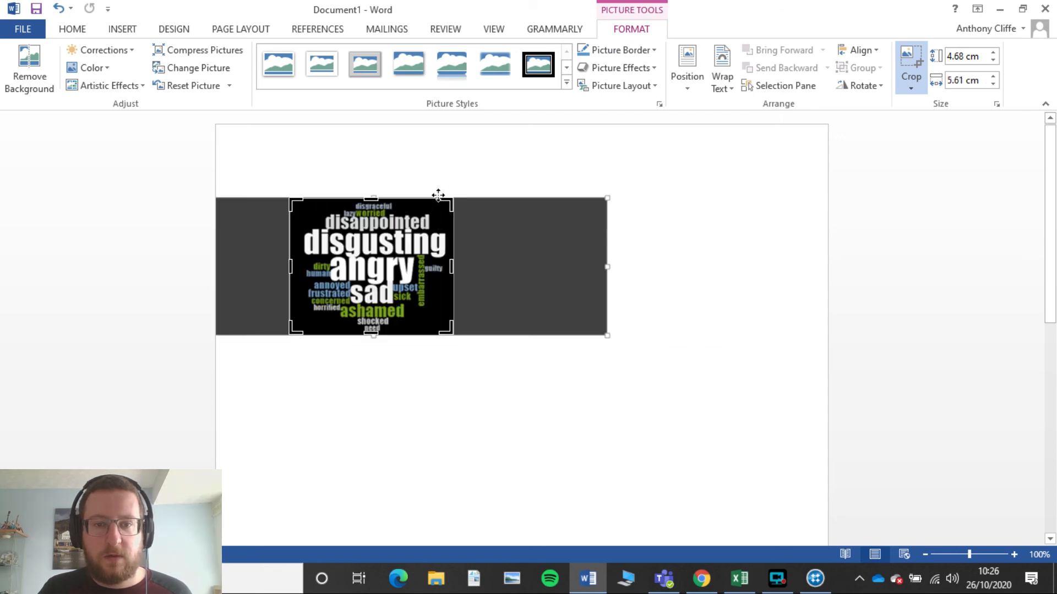
{"action": "left_click", "coordinate": [909, 67]}
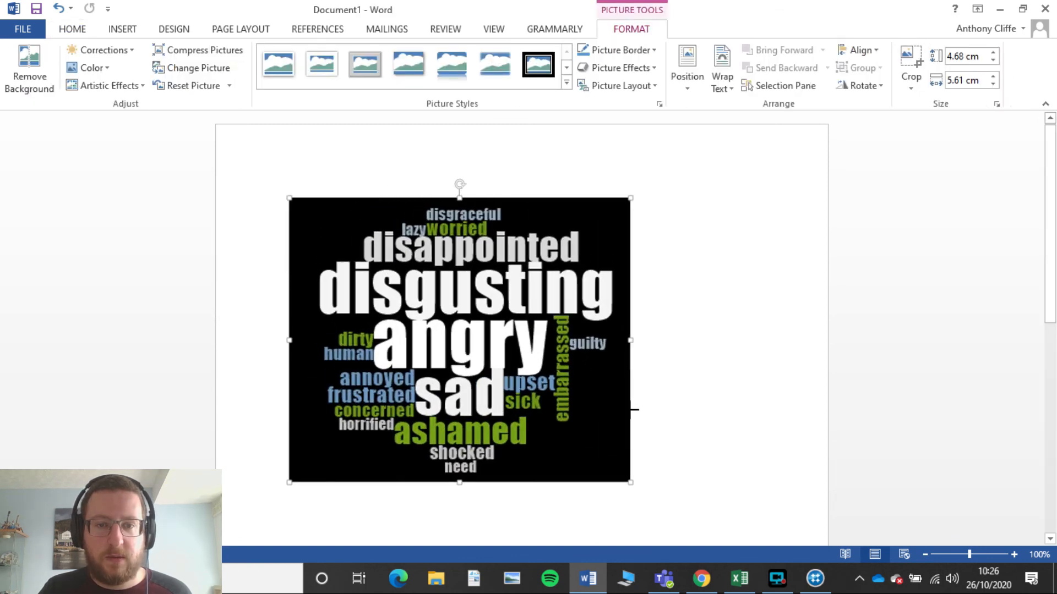
{"action": "left_click_drag", "start_coordinate": [629, 480], "coordinate": [642, 491]}
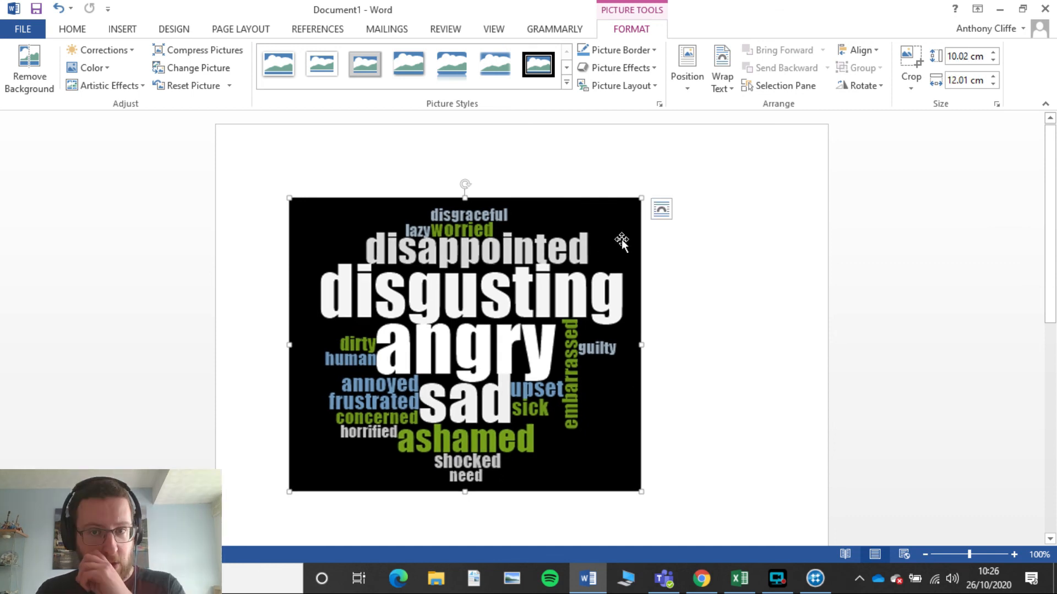
{"action": "mouse_move", "coordinate": [109, 72]}
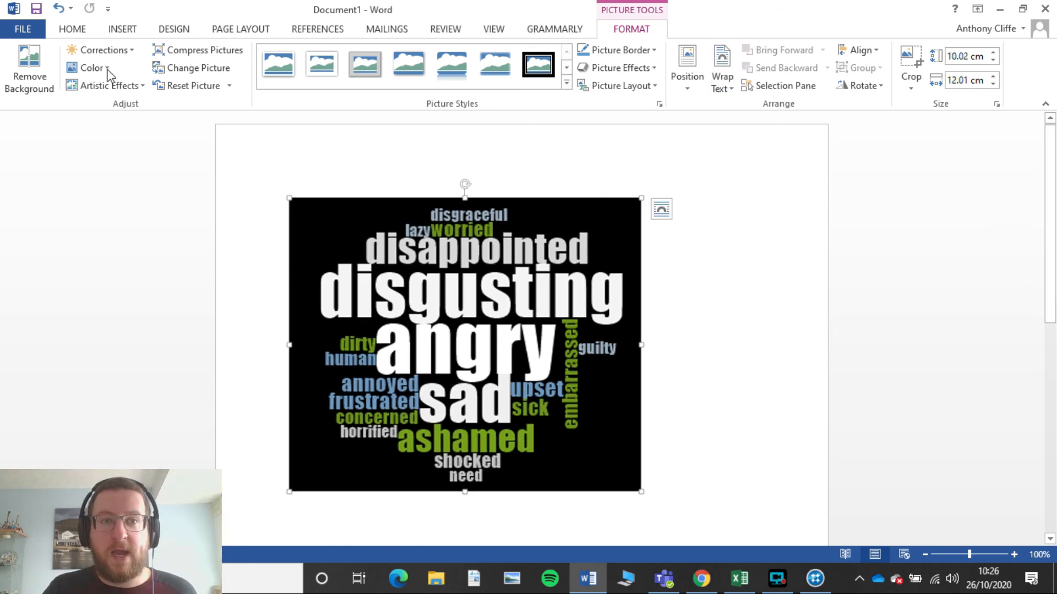
{"action": "left_click", "coordinate": [71, 29]}
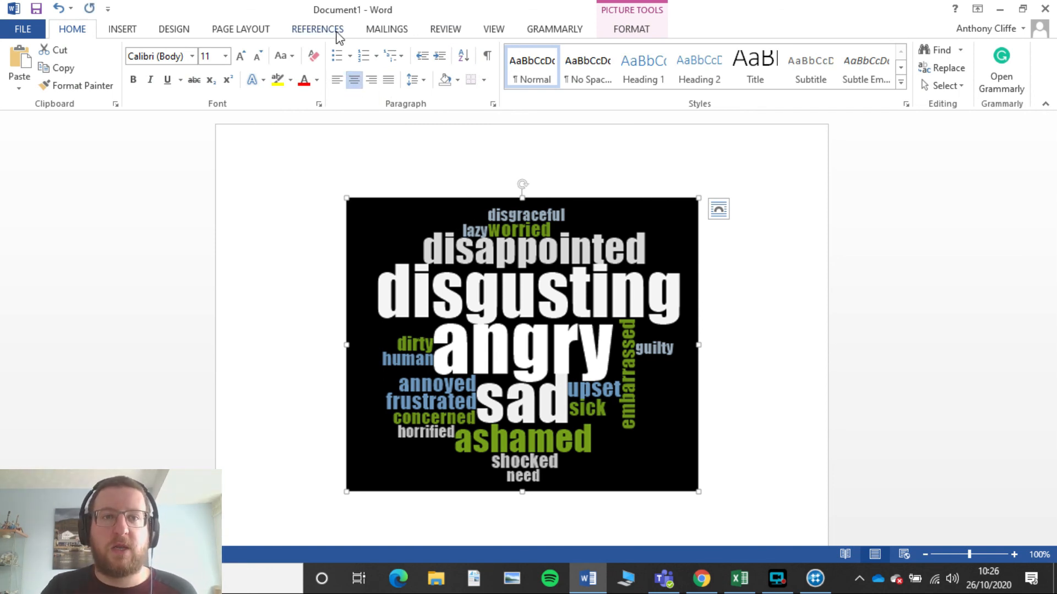
Open Insert Caption from References, which proposes Figure 1, then close the Caption dialog.
{"action": "left_click", "coordinate": [317, 29]}
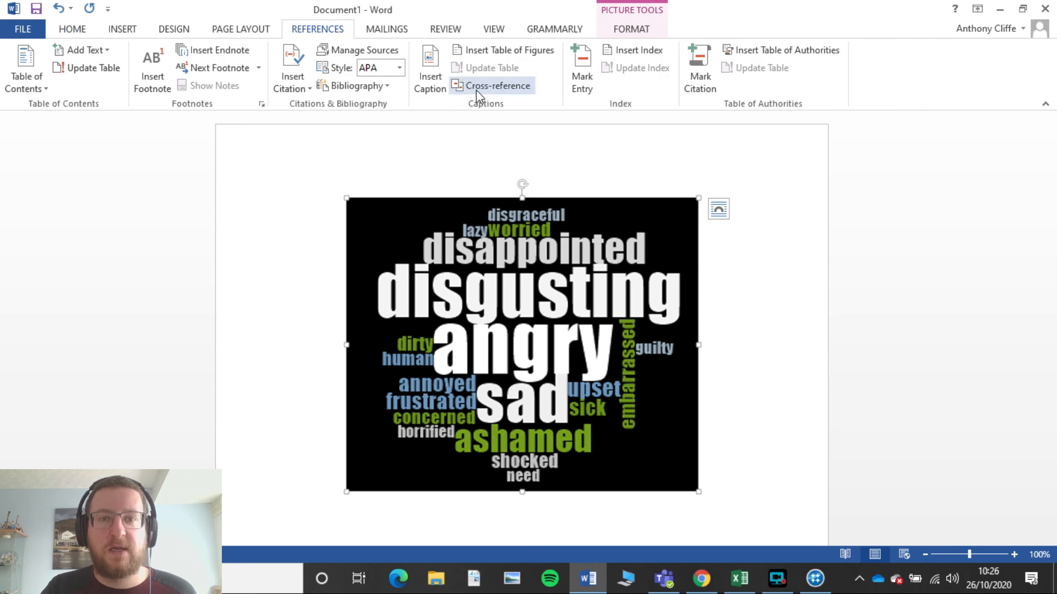
{"action": "left_click", "coordinate": [430, 67]}
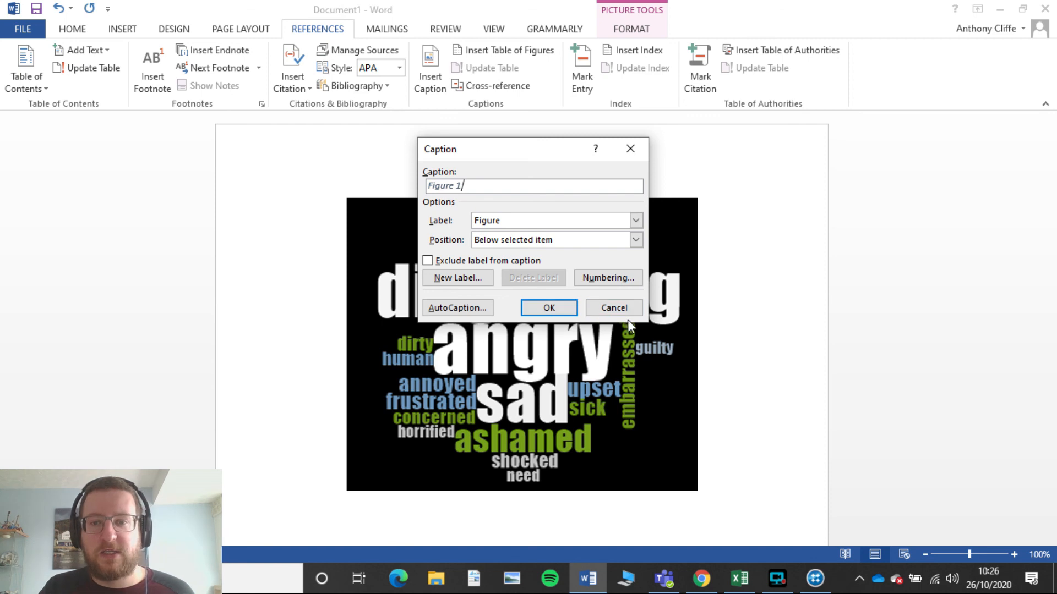
{"action": "left_click", "coordinate": [612, 307]}
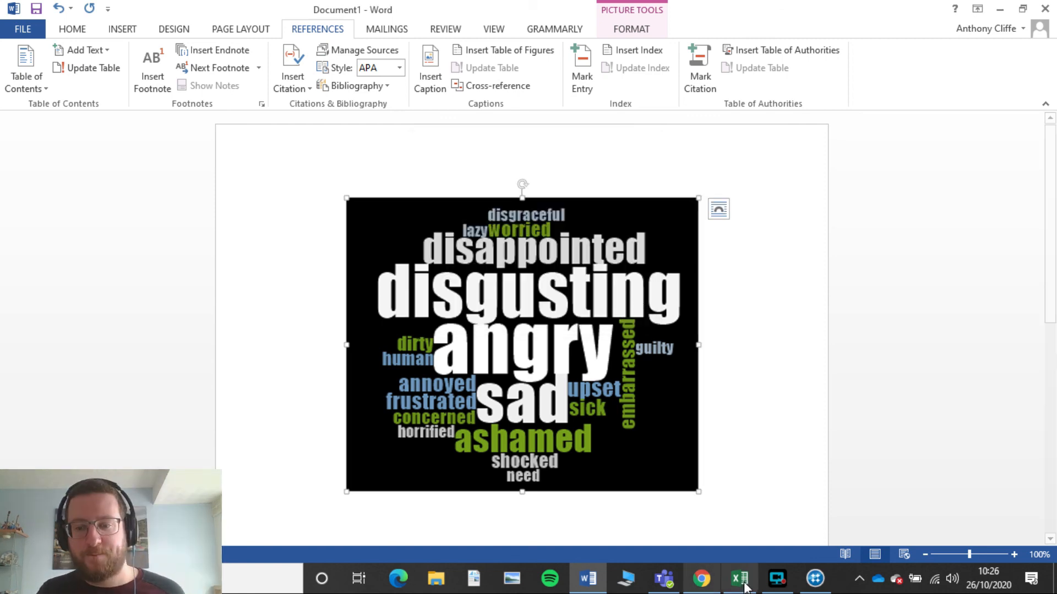